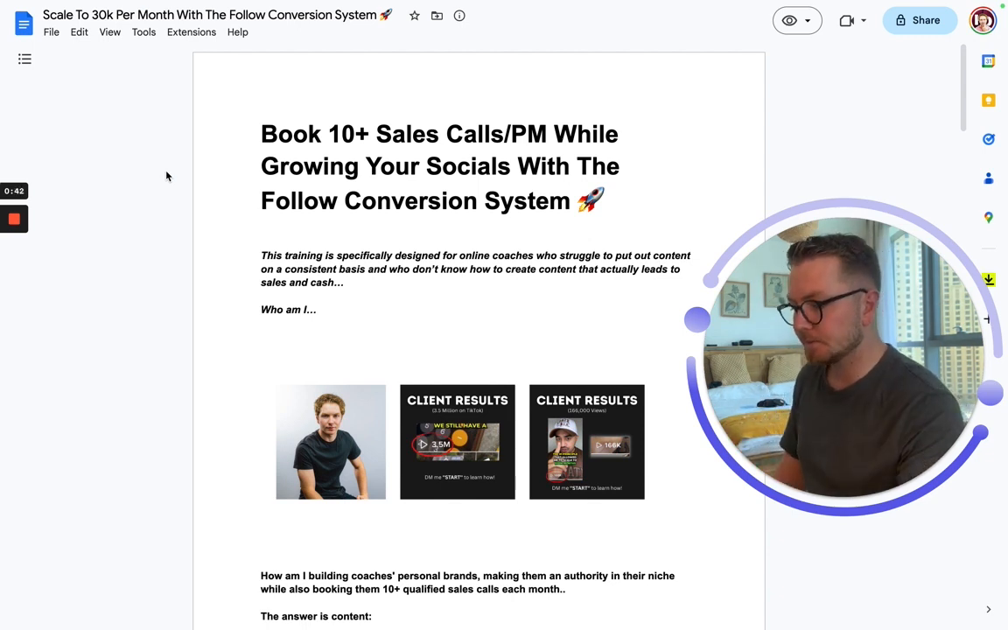
- Scroll from the title past the intro and client result images to the 'Where do we start:' heading
scroll("down", 3)
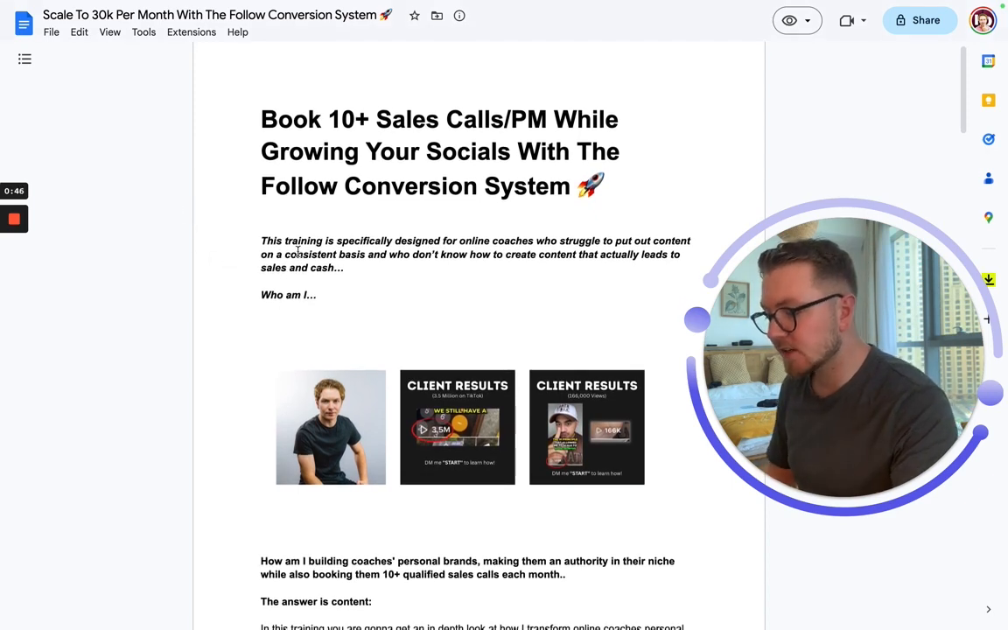
scroll("down", 3)
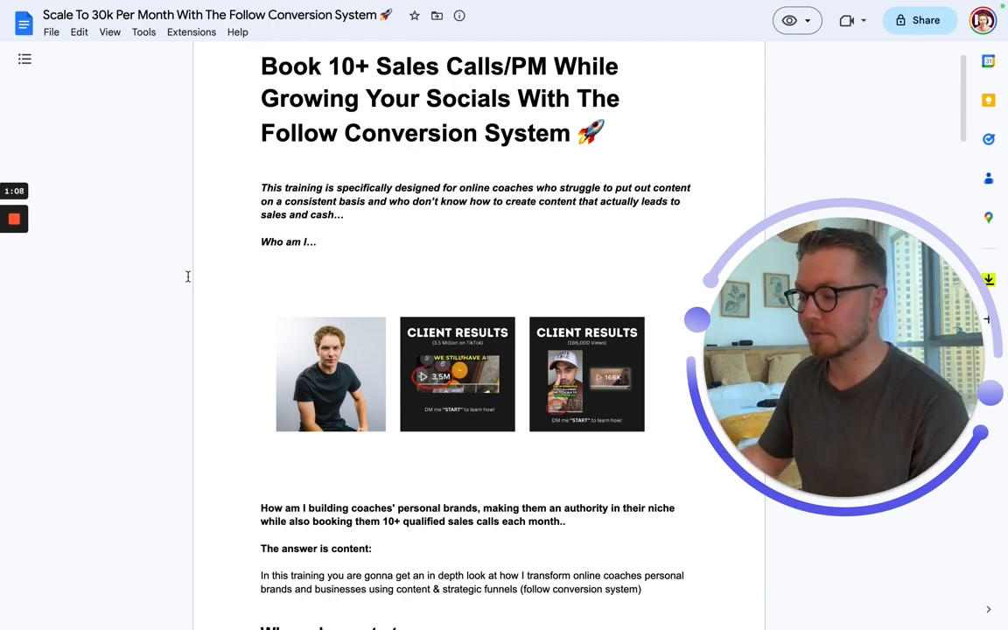
scroll("down", 3)
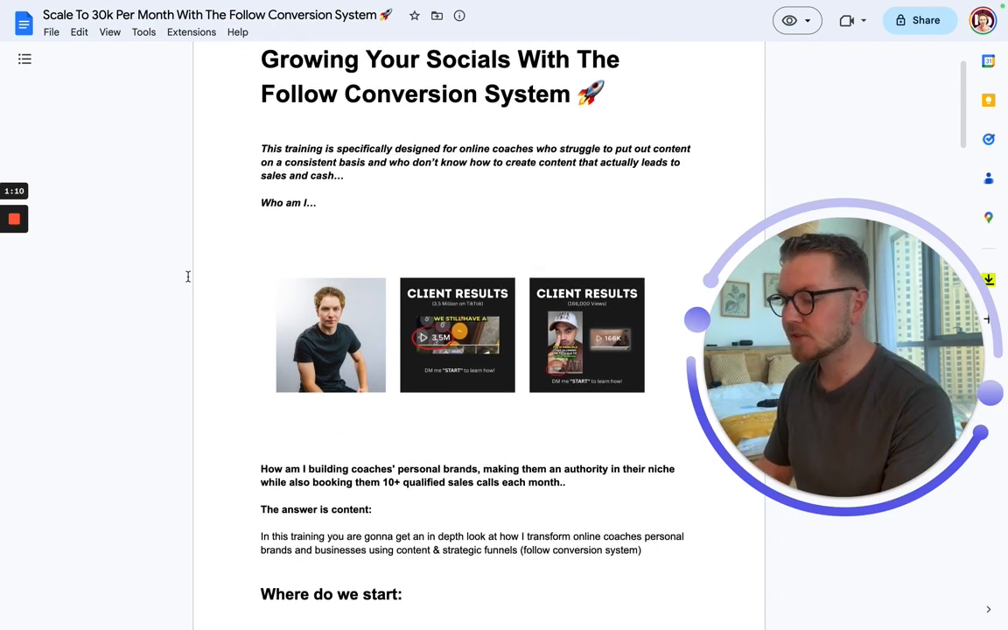
scroll("down", 3)
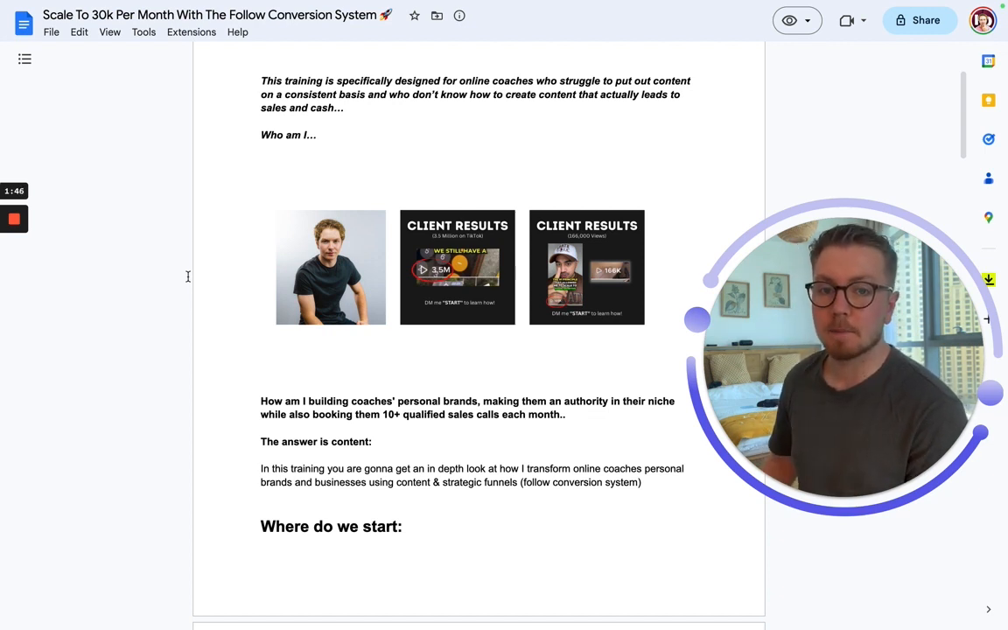
- Scroll to the numbered list of seven questions about target customer, struggles, story and goals
scroll("down", 3)
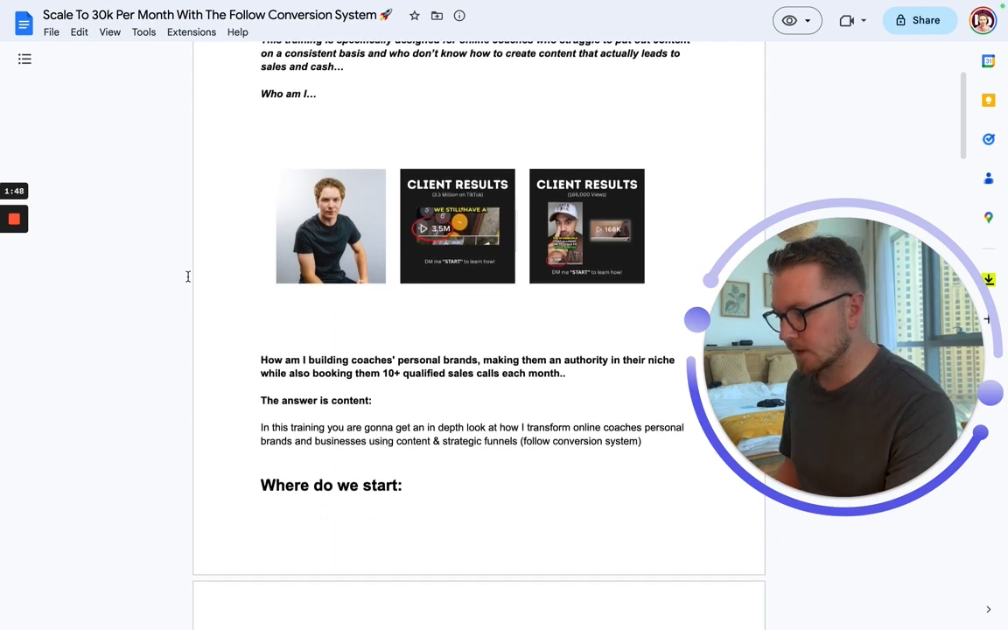
scroll("down", 3)
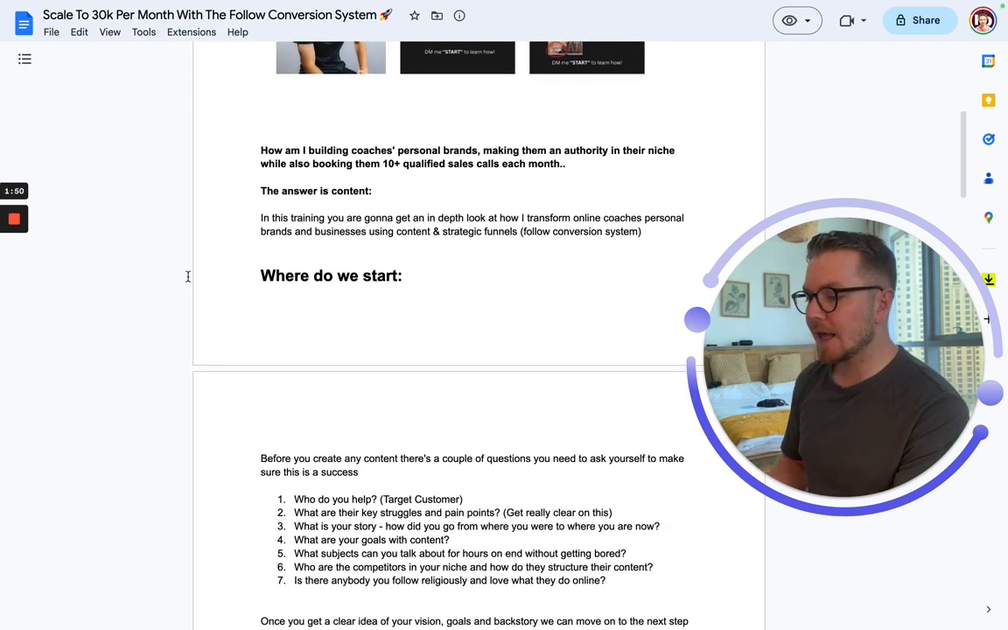
scroll("down", 3)
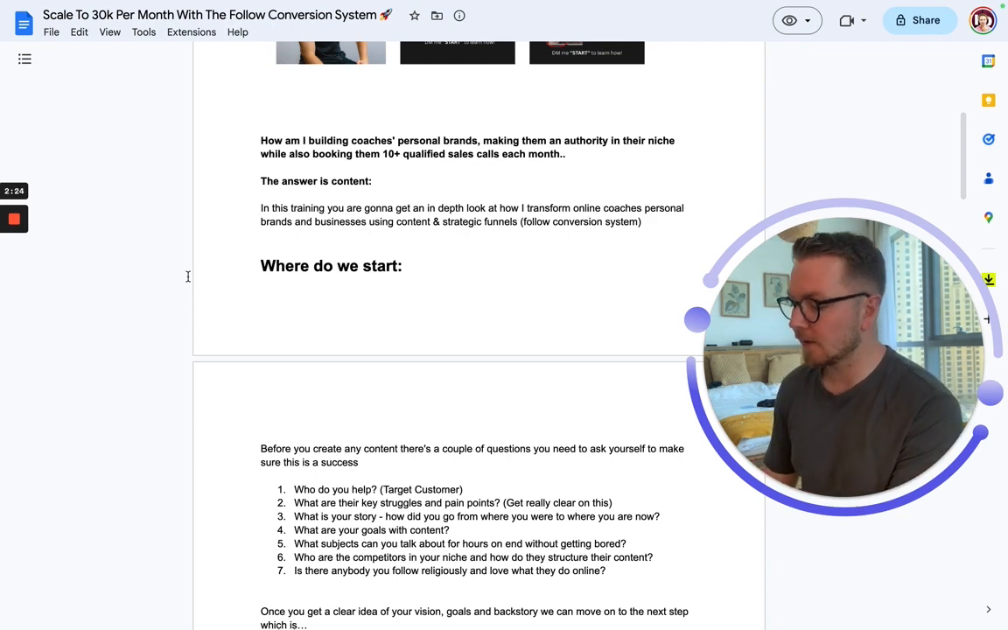
- Scroll until the Profile optimisation section with photo, name, bio templates and CTA lines shows
scroll("down", 3)
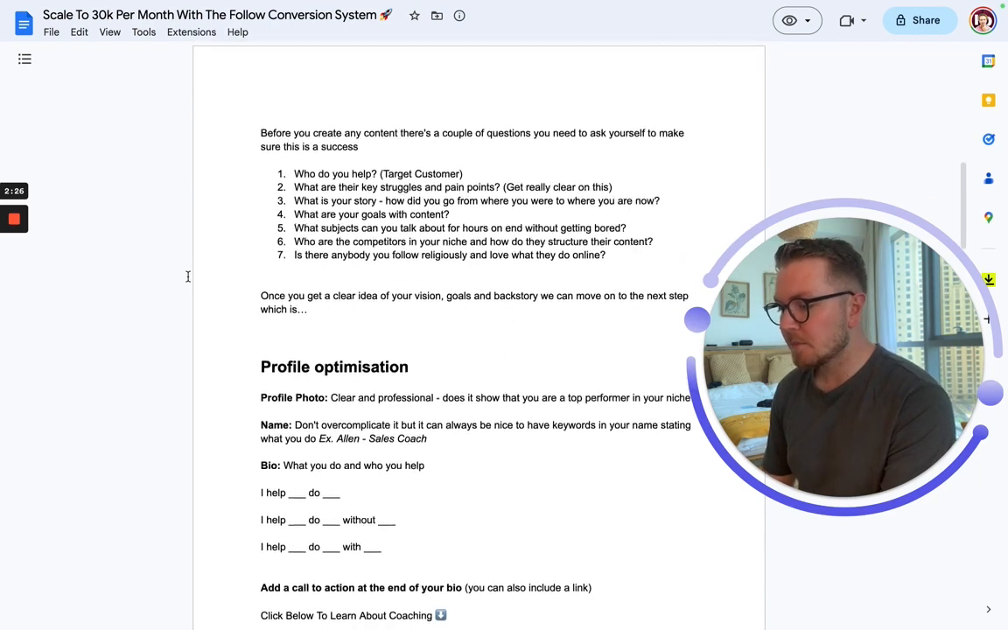
scroll("down", 3)
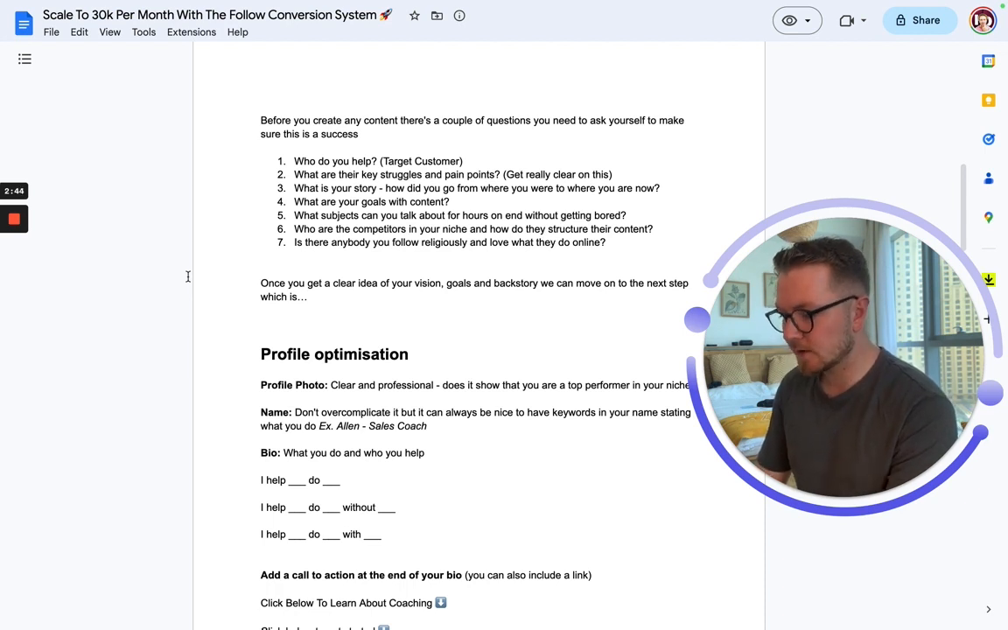
scroll("down", 3)
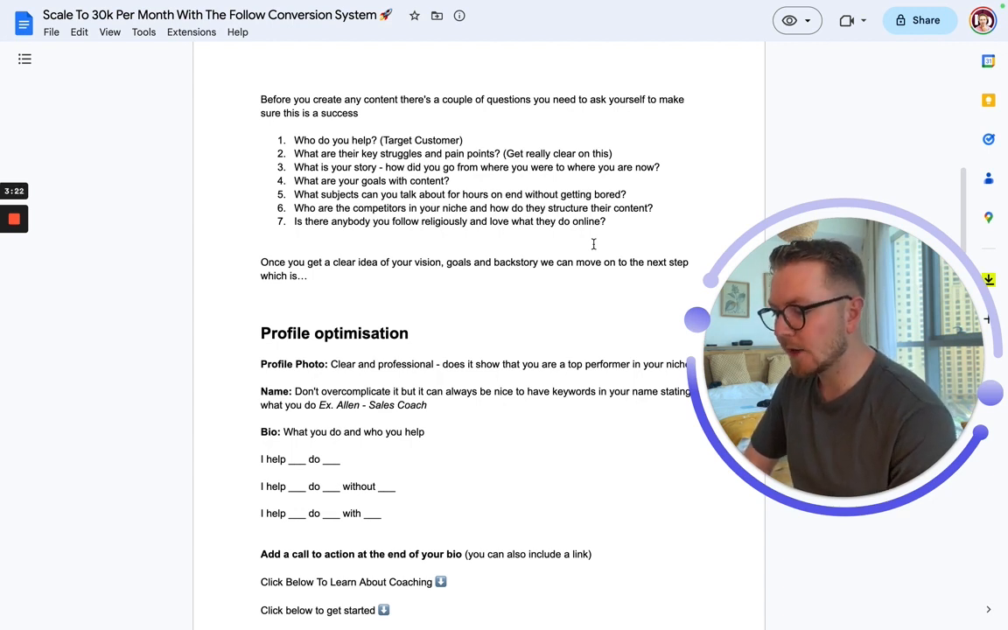
scroll("down", 3)
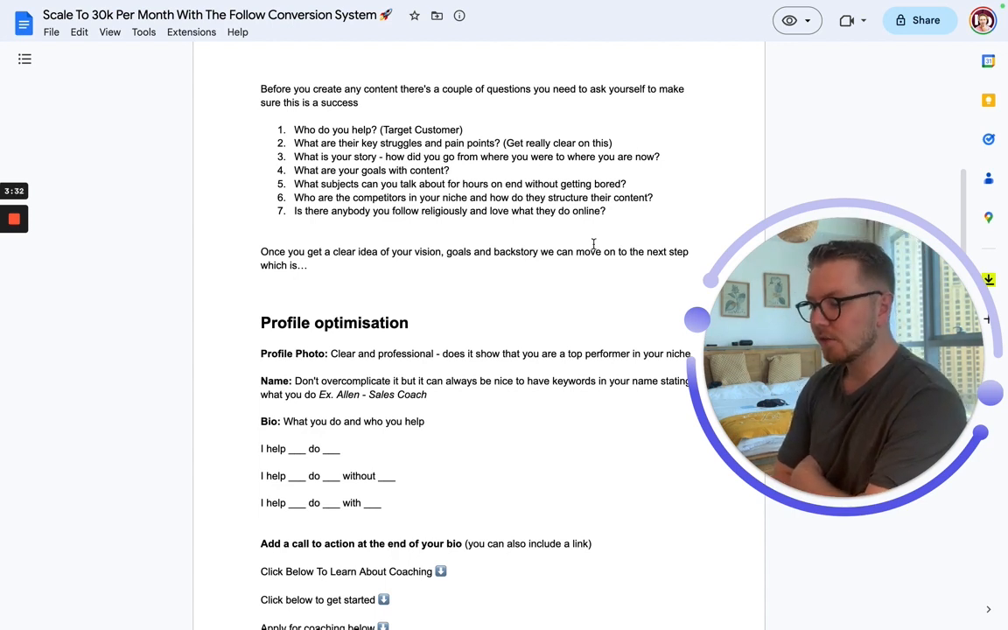
scroll("down", 3)
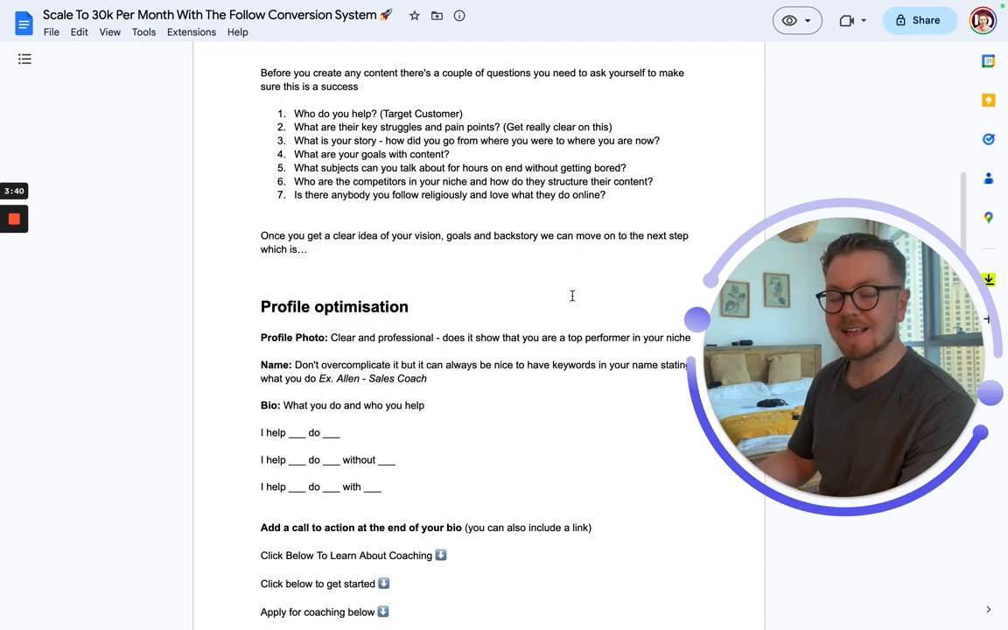
- Scroll to the page bottom ending with the 'Apply for coaching below' line
scroll("down", 3)
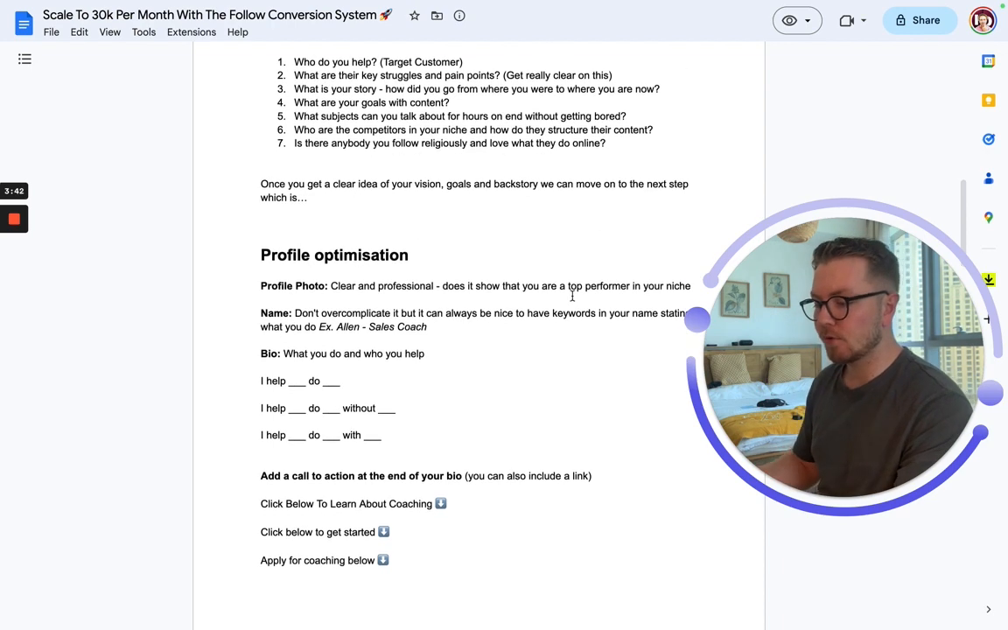
scroll("down", 3)
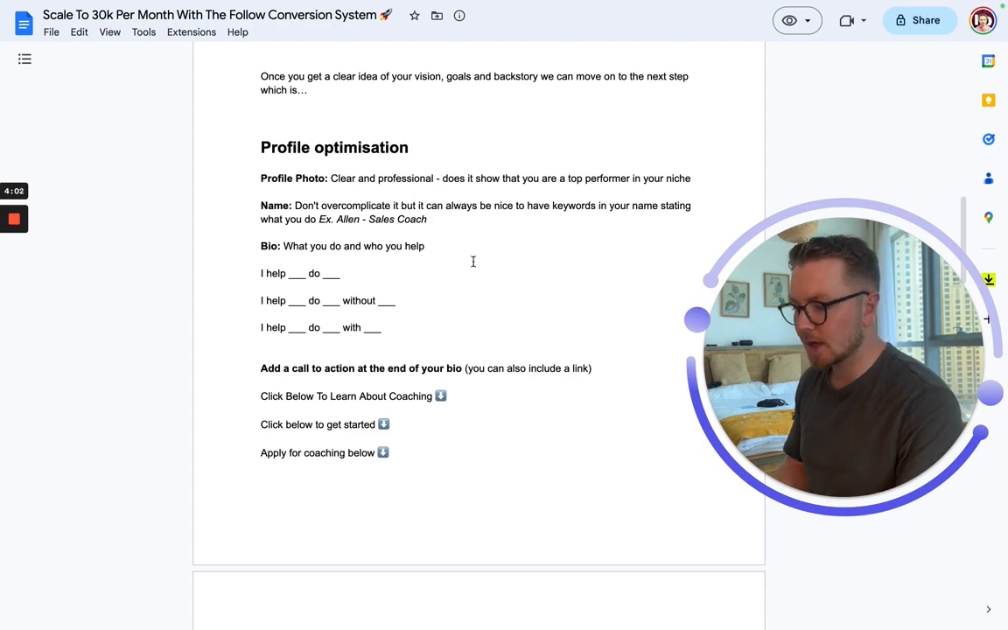
- Re-read the Profile optimisation bio and call-to-action examples while scrolling down
scroll("up", 3)
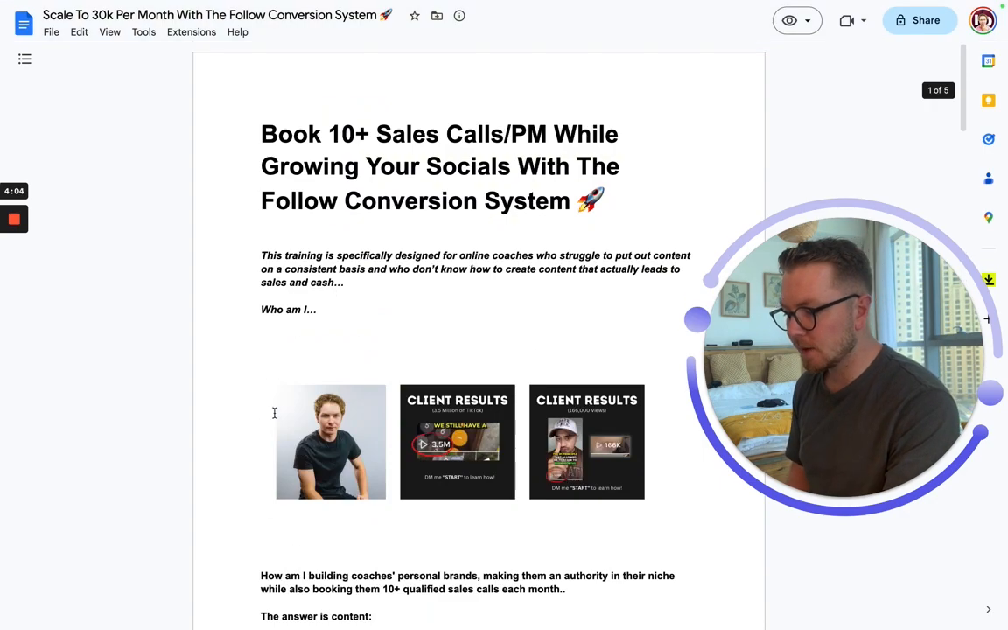
scroll("down", 3)
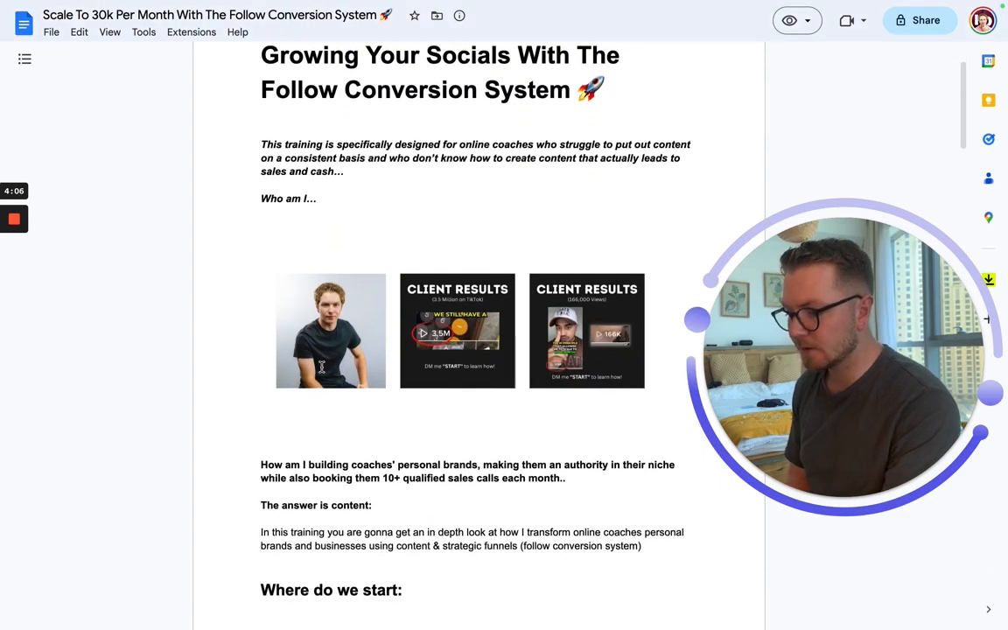
mouse_move(370, 313)
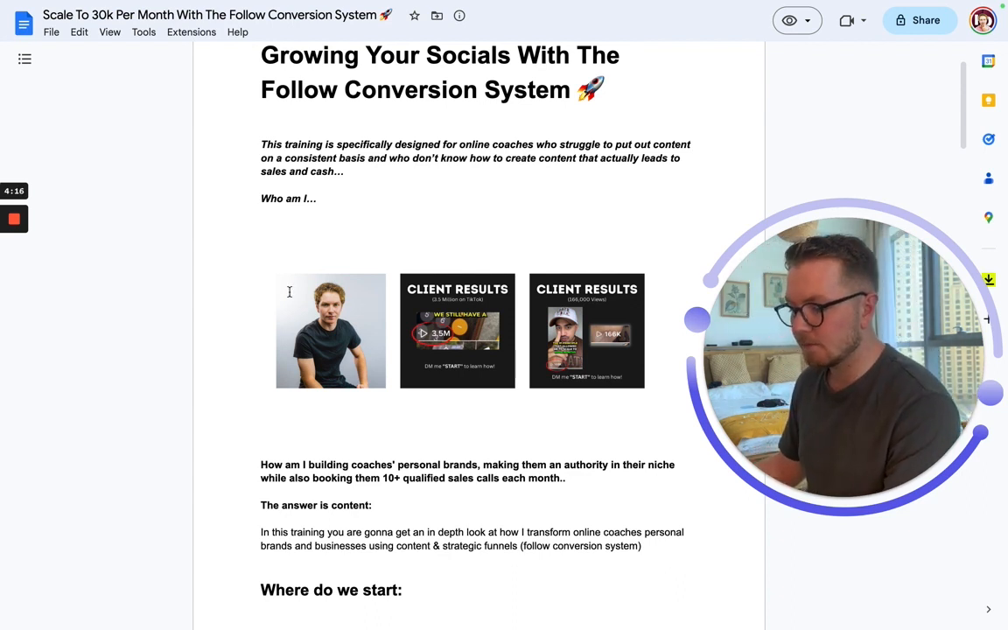
scroll("down", 3)
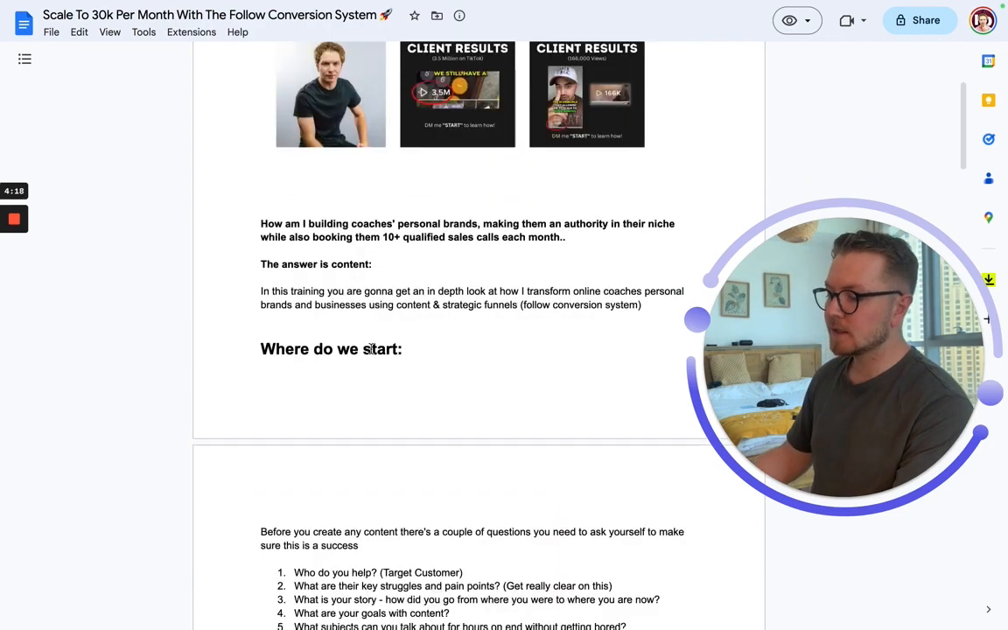
scroll("down", 3)
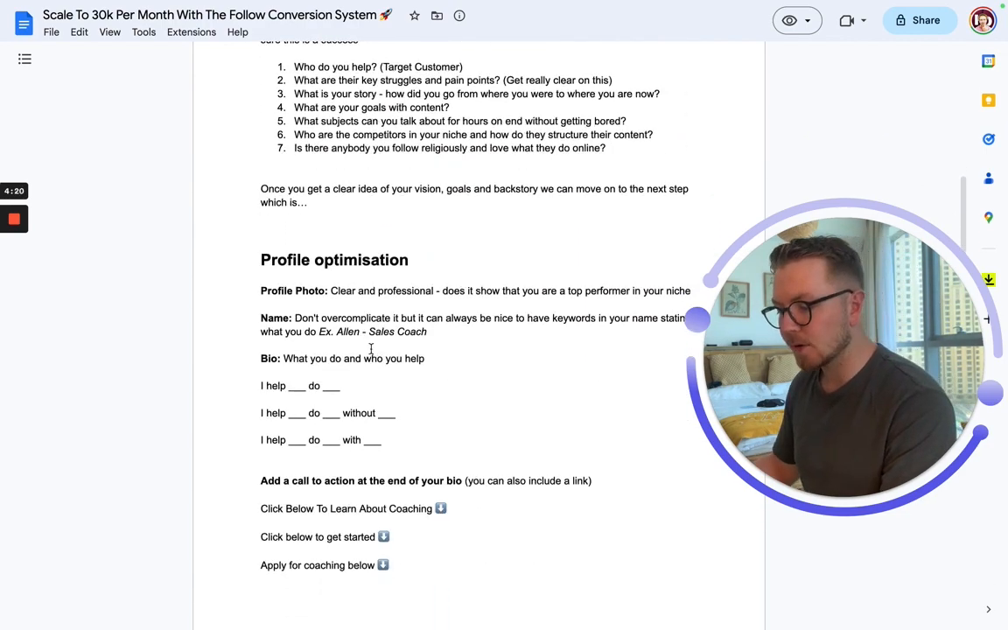
scroll("down", 3)
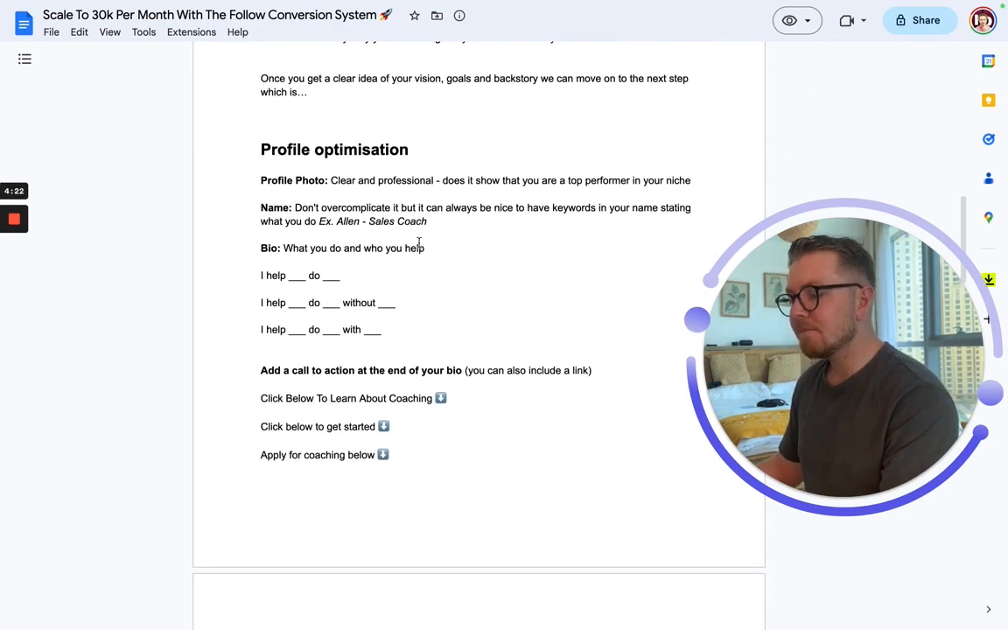
mouse_move(478, 245)
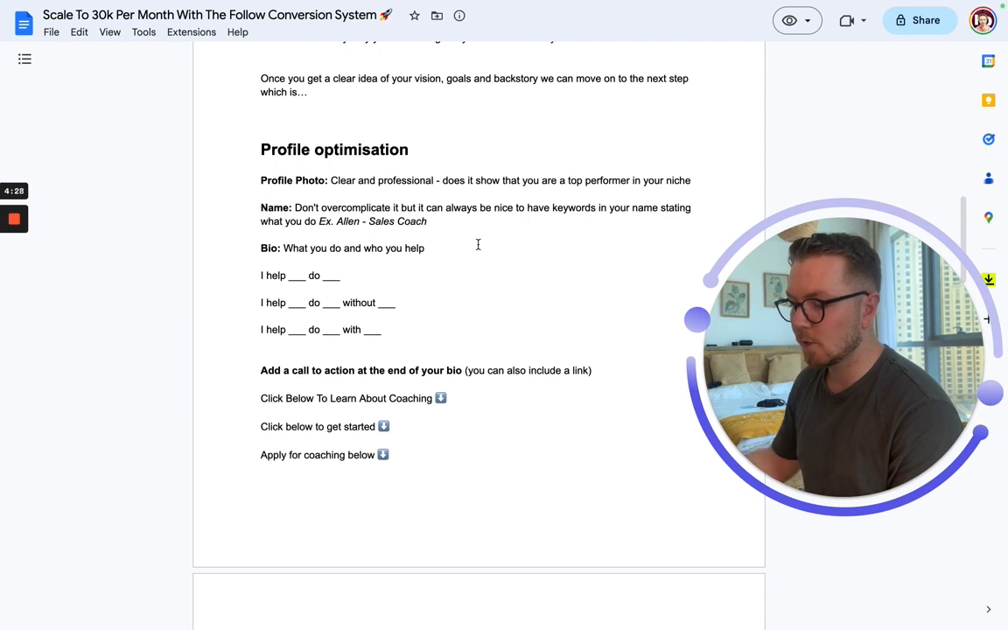
- Continue down until the Content heading 'The Edit is not Everything…' comes into view
scroll("down", 3)
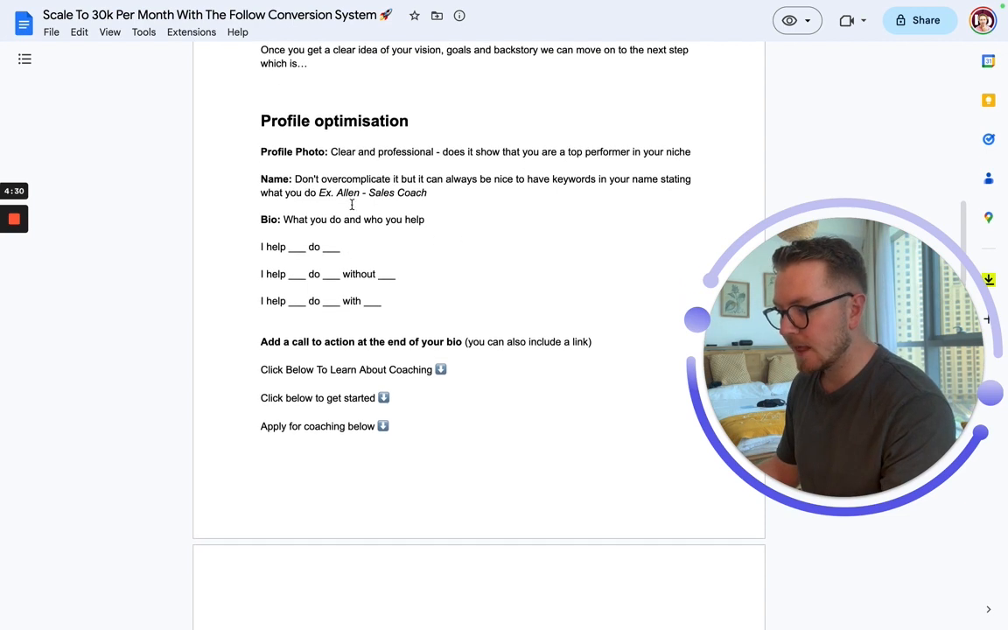
scroll("down", 3)
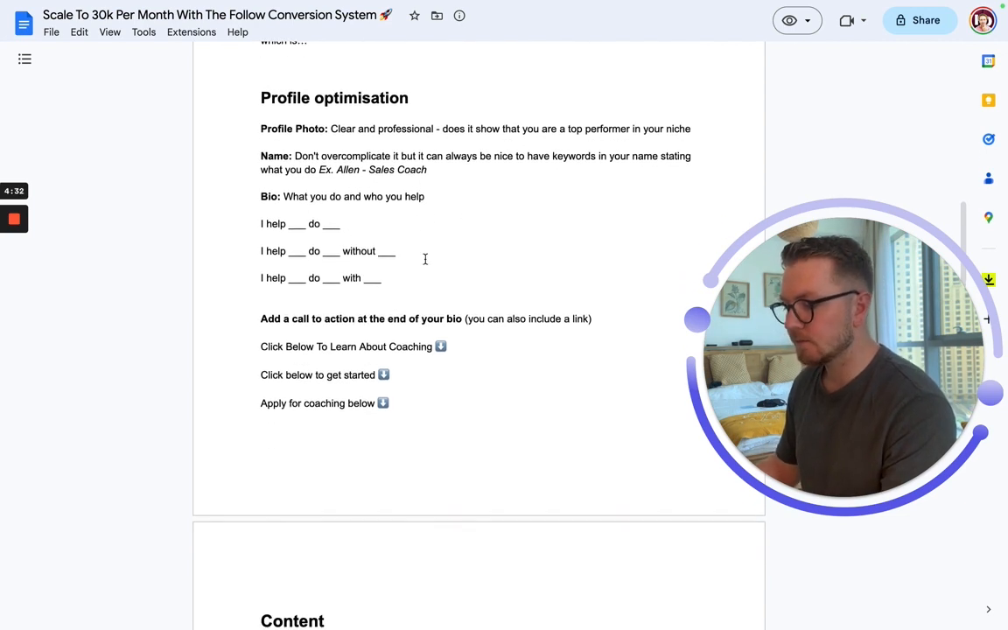
scroll("down", 3)
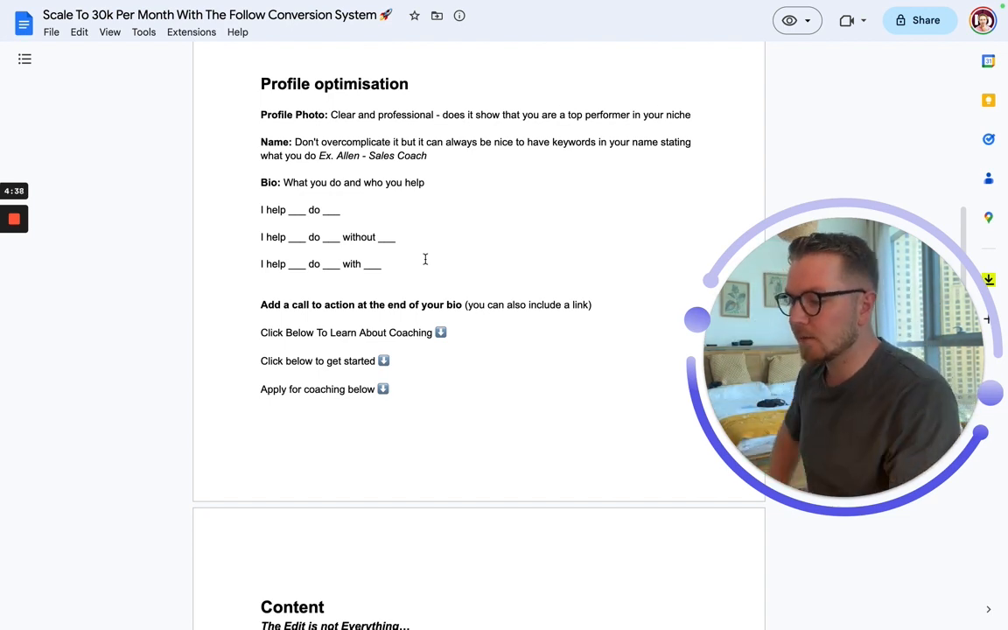
scroll("down", 3)
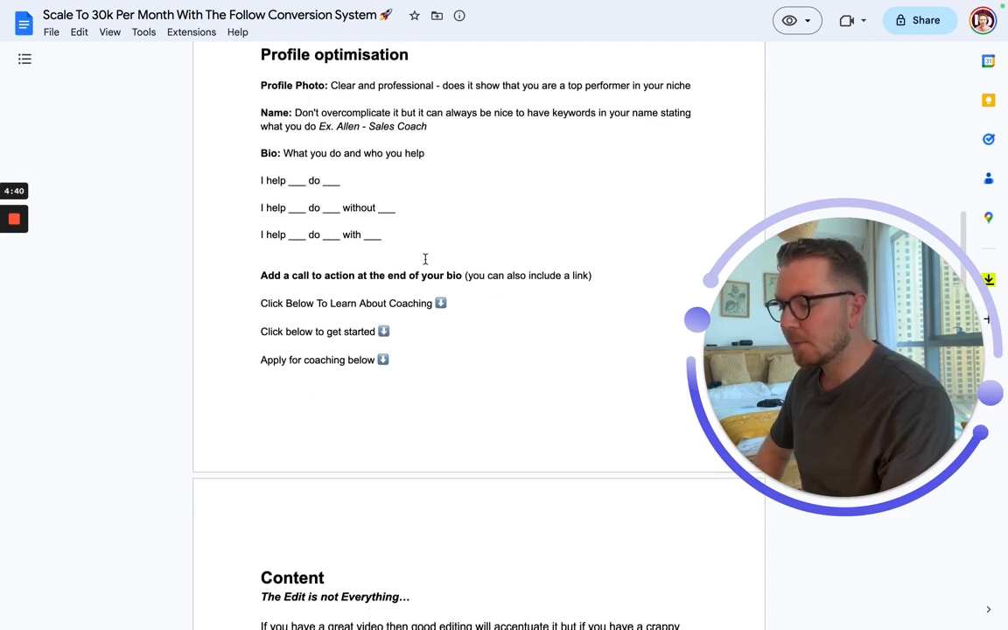
mouse_move(416, 221)
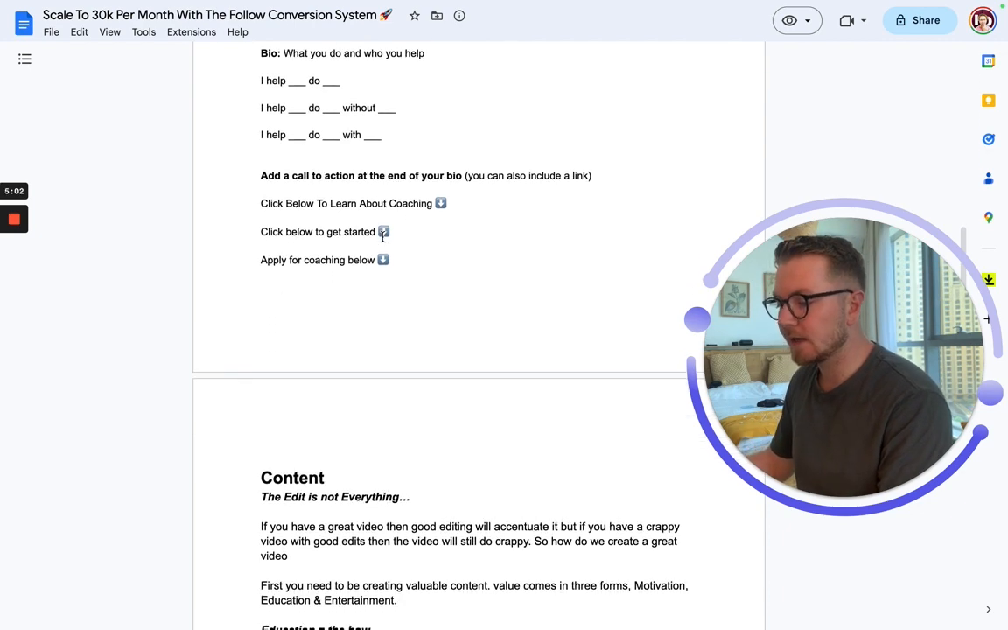
mouse_move(448, 235)
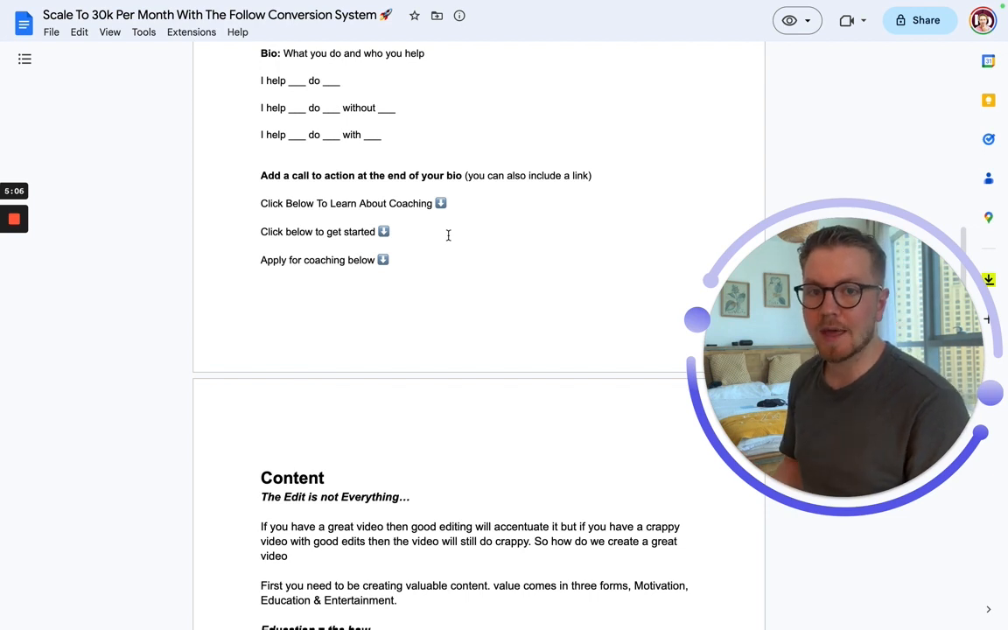
- Scroll so the Content section's education/motivation, video idea sources and Video Structure fill the page
scroll("down", 3)
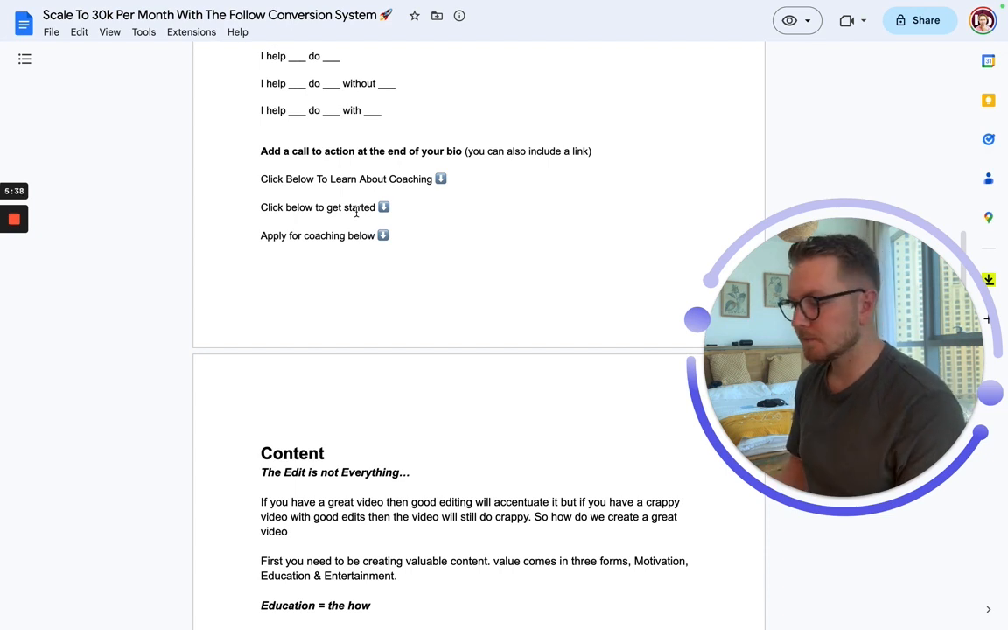
scroll("down", 3)
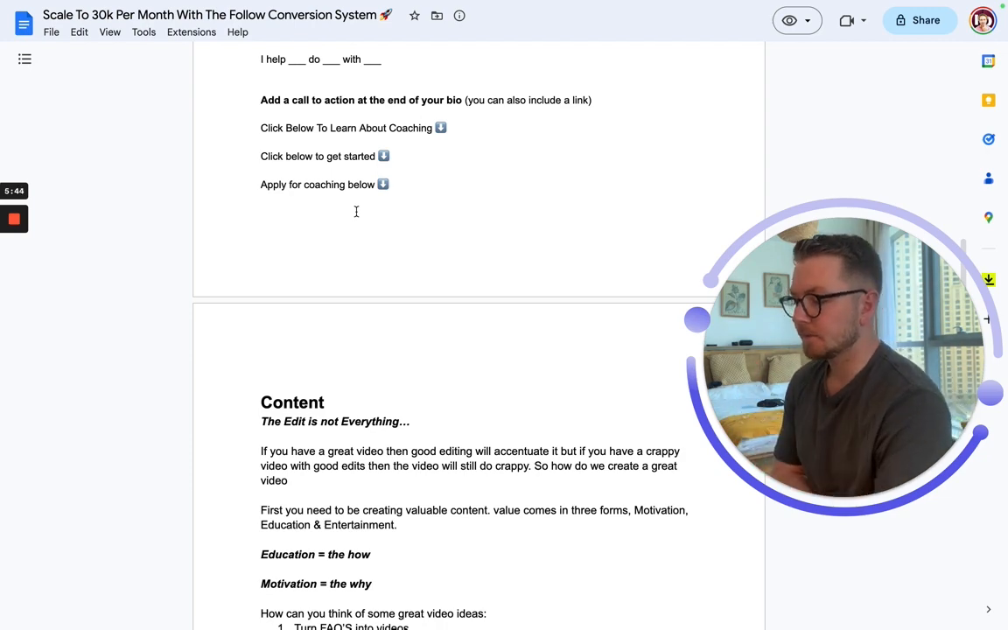
scroll("down", 3)
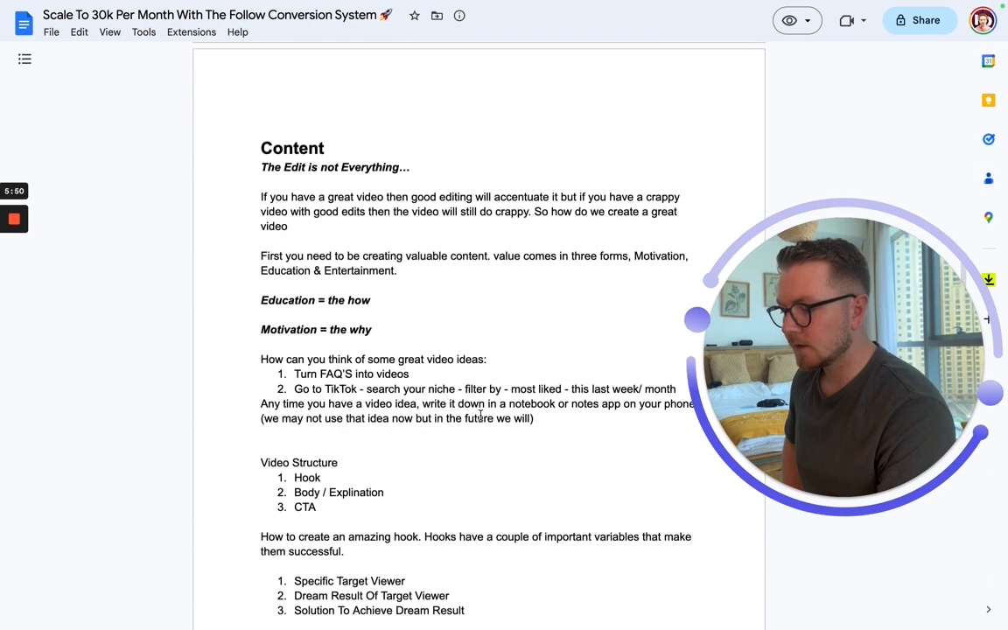
- Scroll down the Content page to the 'Other Hook Variables To Use' list ending with TimeFrame
scroll("down", 3)
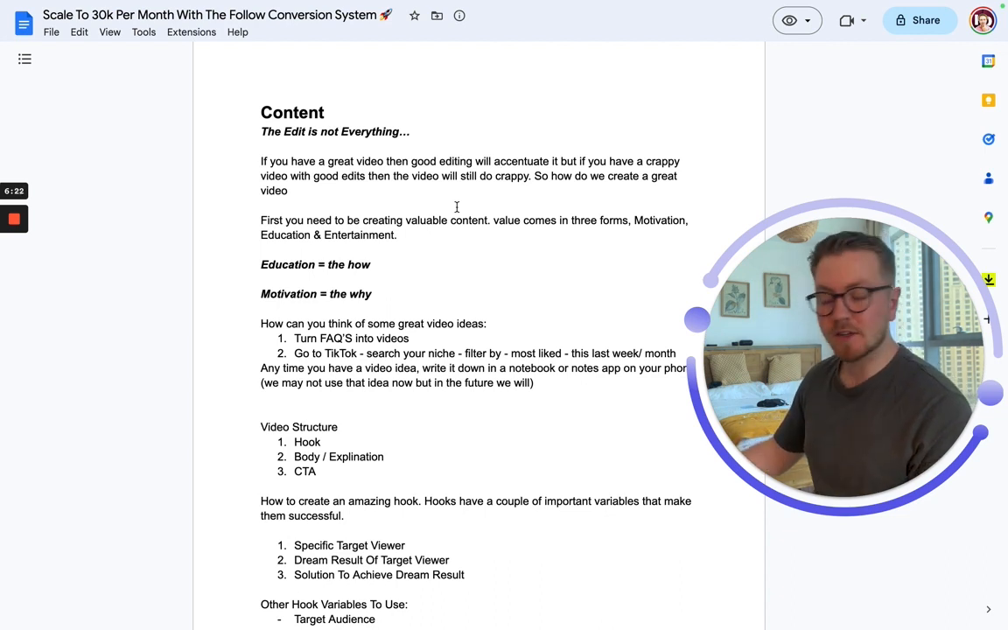
scroll("down", 3)
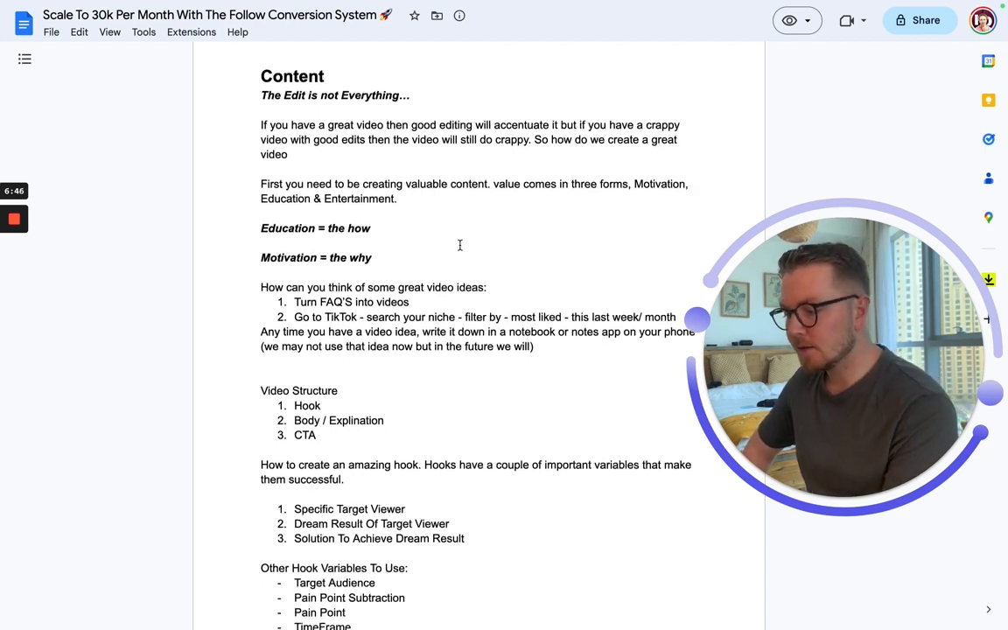
scroll("down", 3)
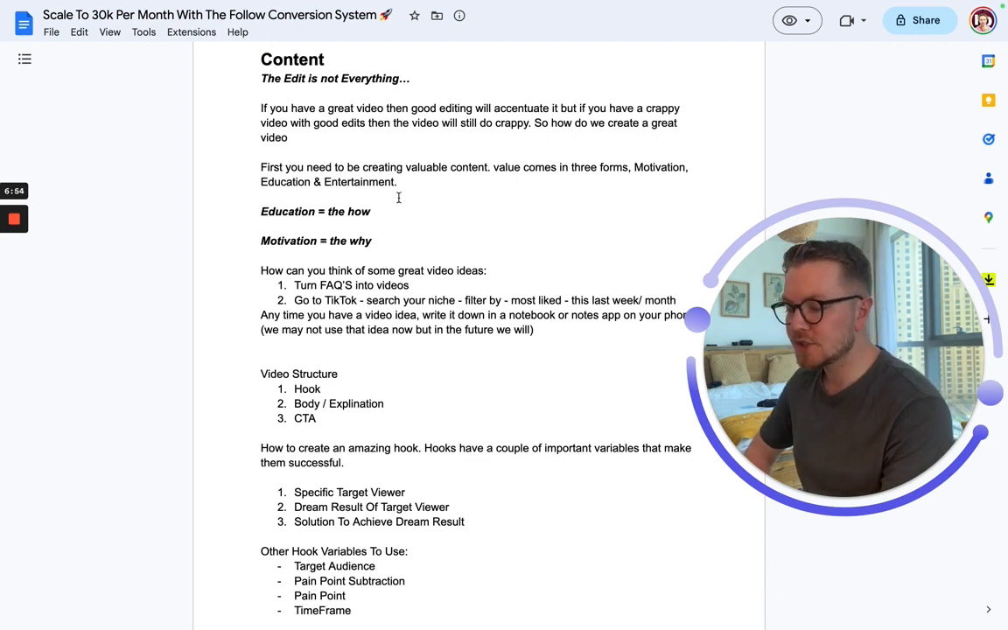
mouse_move(324, 246)
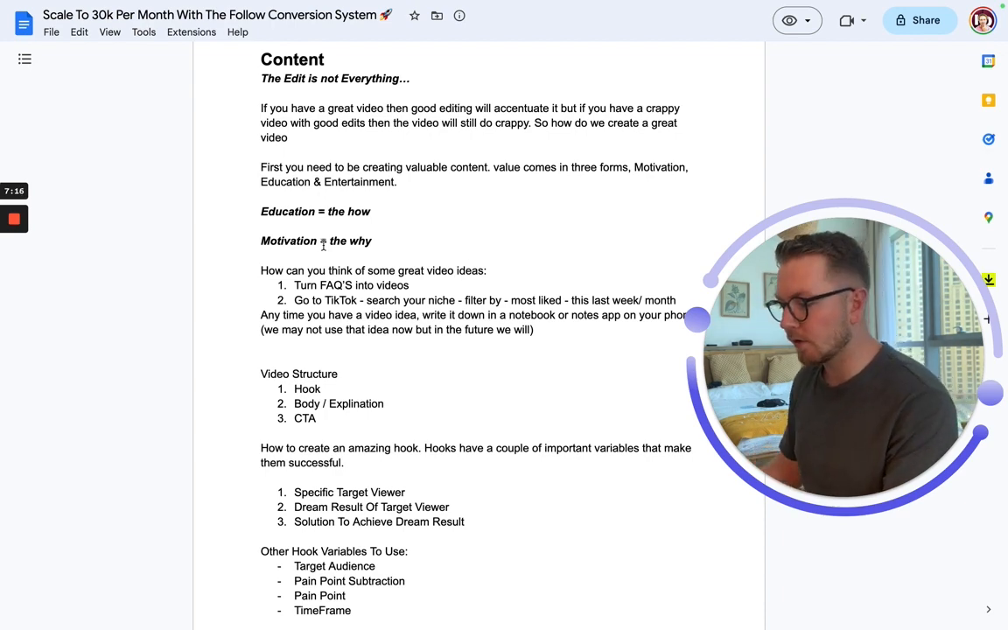
scroll("down", 3)
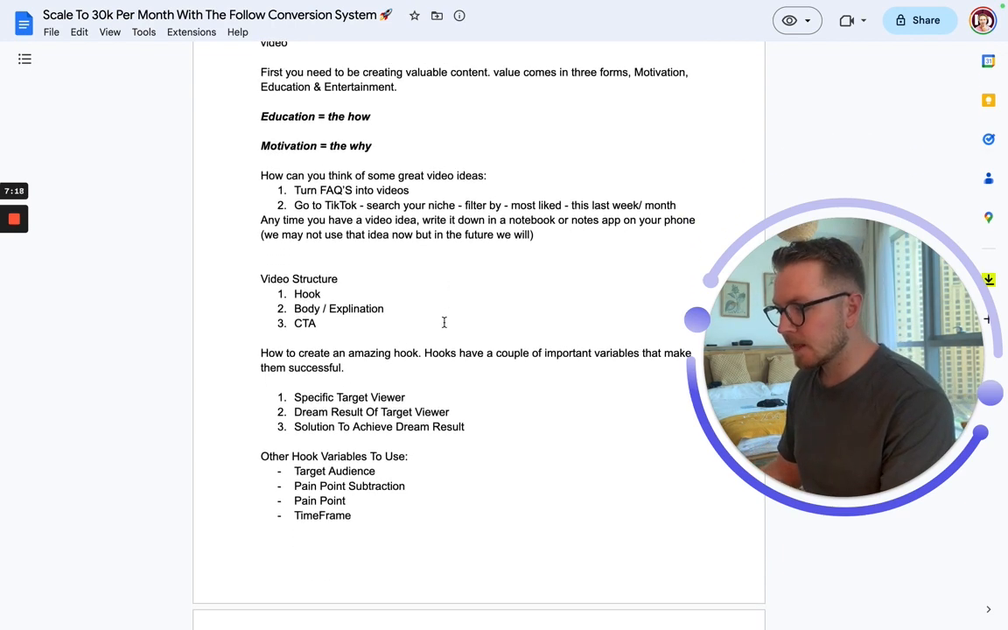
scroll("down", 3)
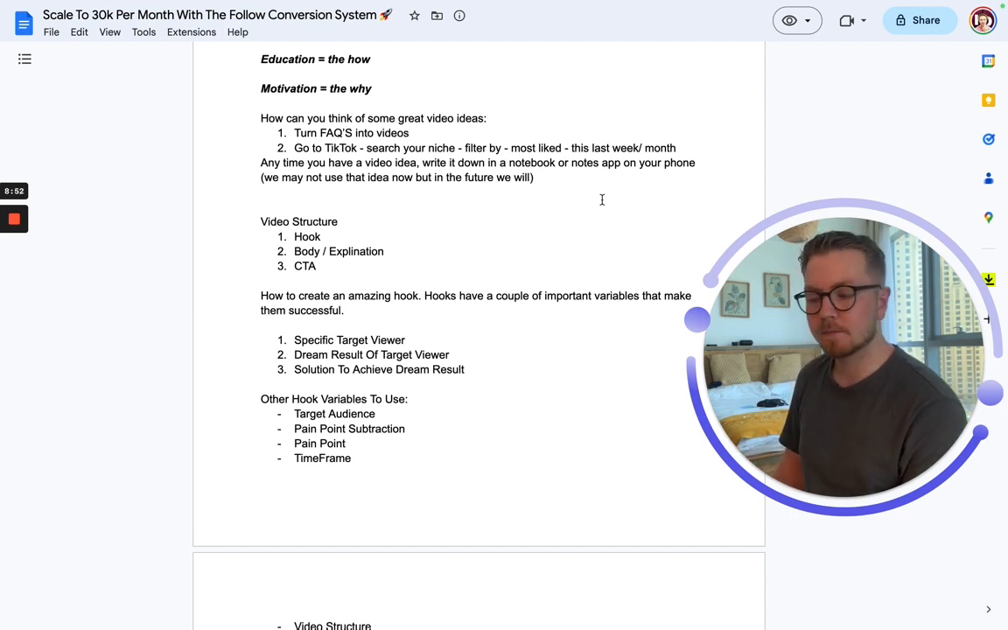
scroll("down", 3)
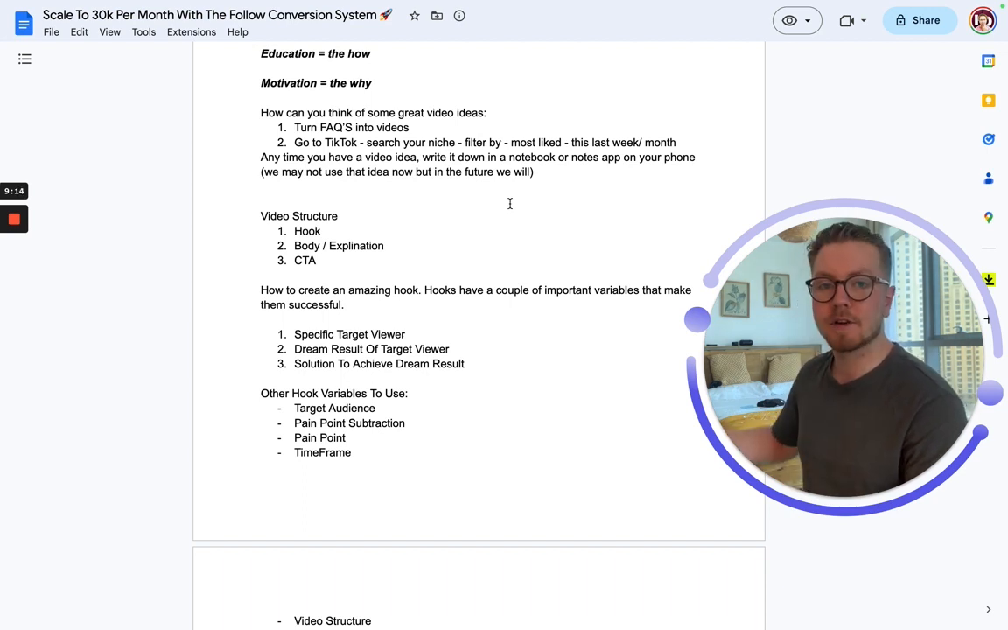
scroll("down", 3)
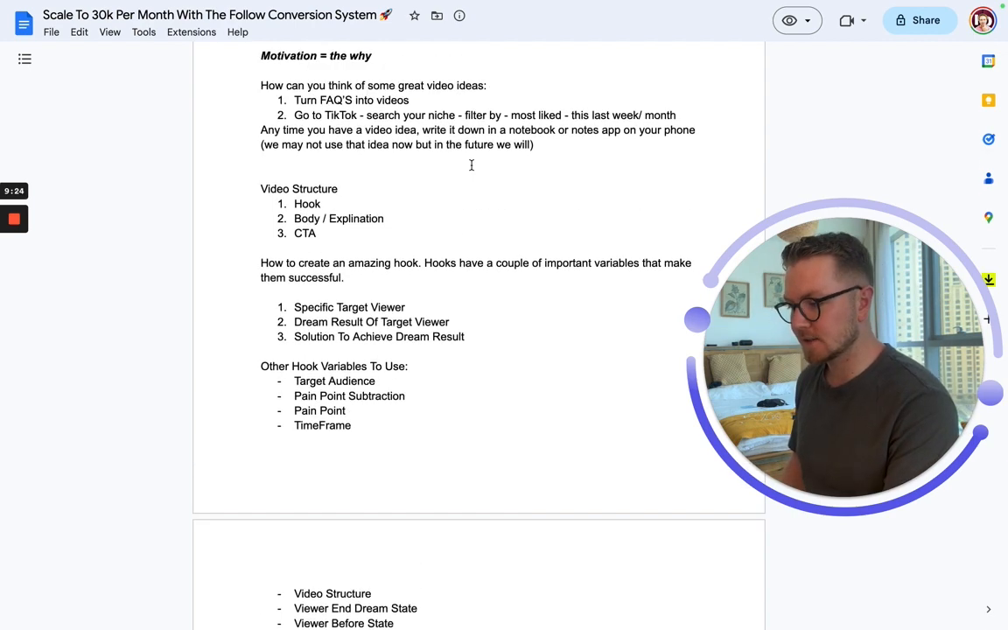
scroll("down", 3)
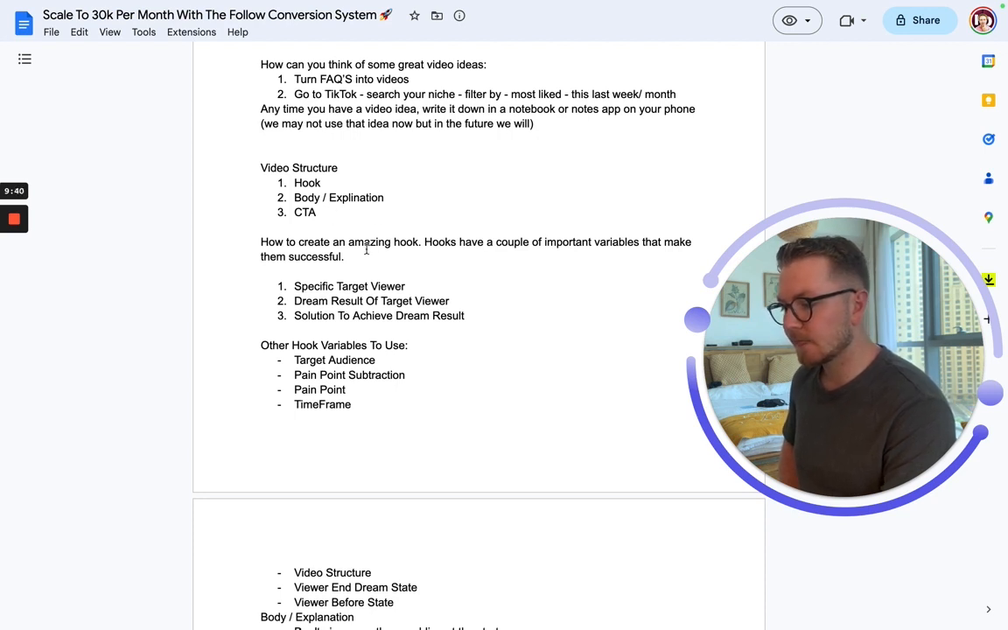
scroll("down", 3)
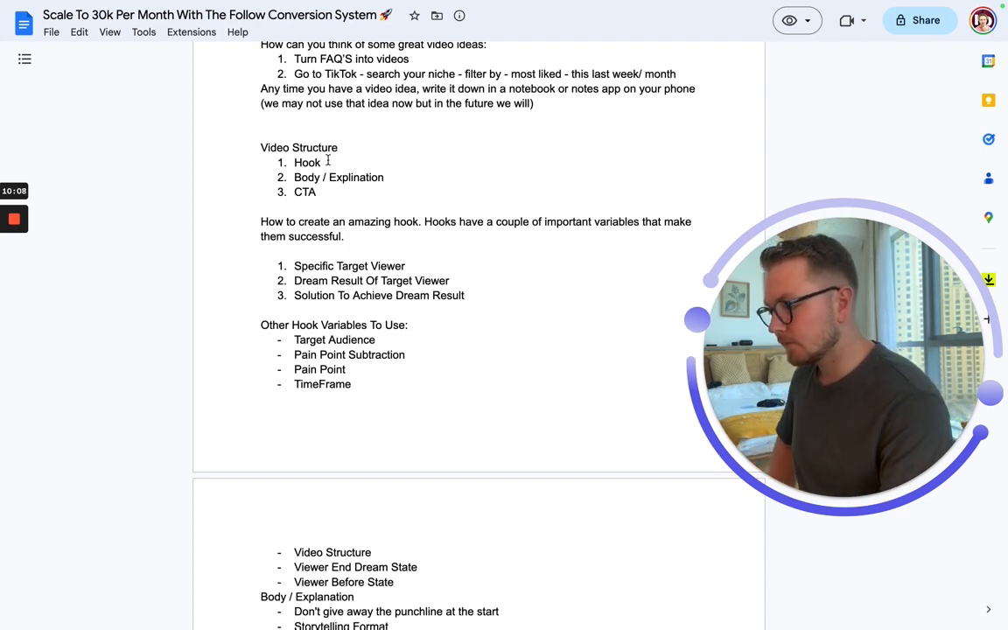
scroll("down", 3)
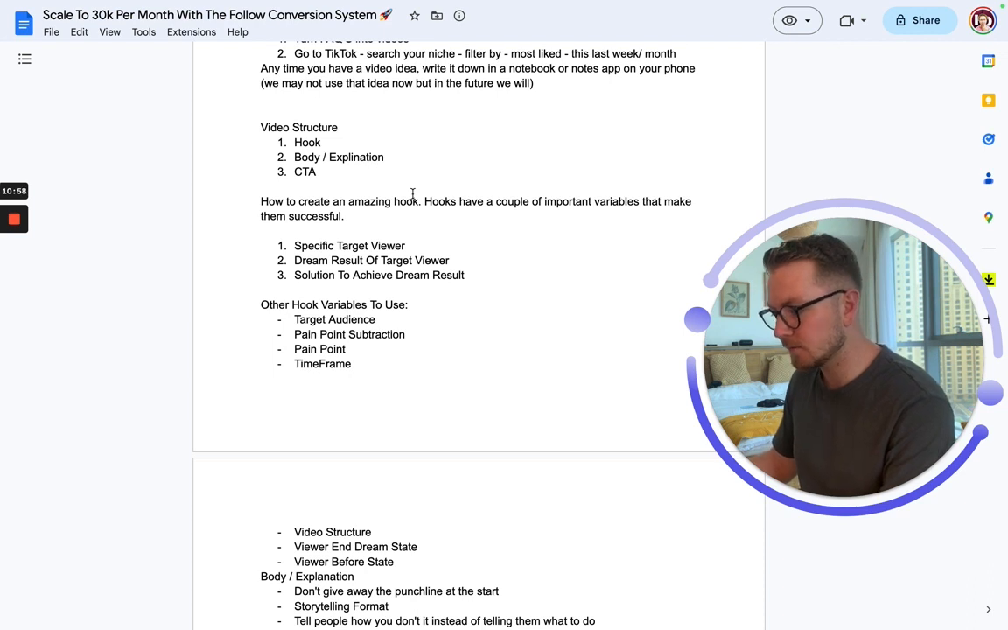
double_click(308, 141)
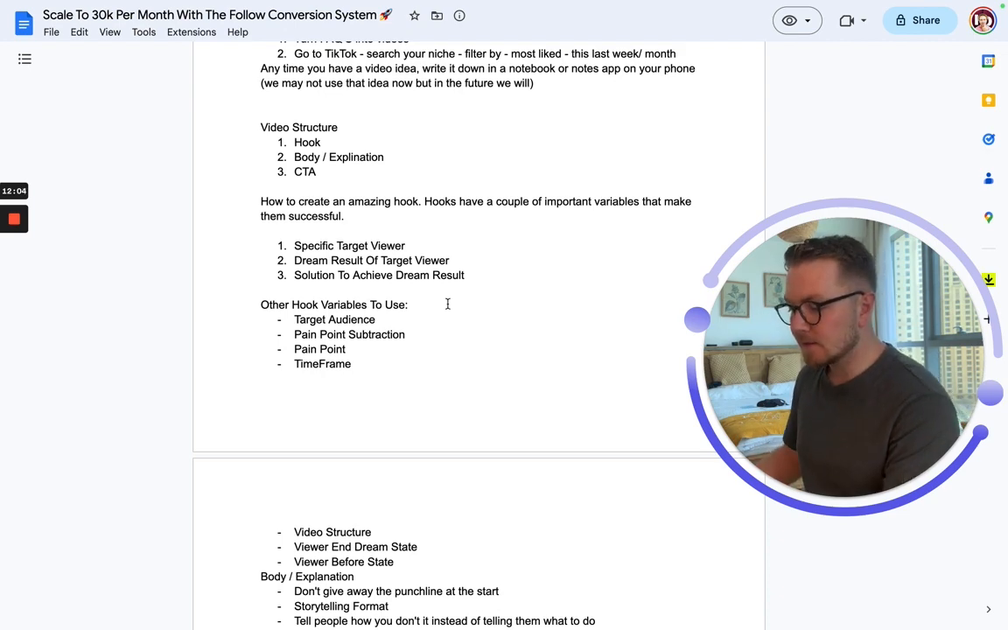
scroll("down", 3)
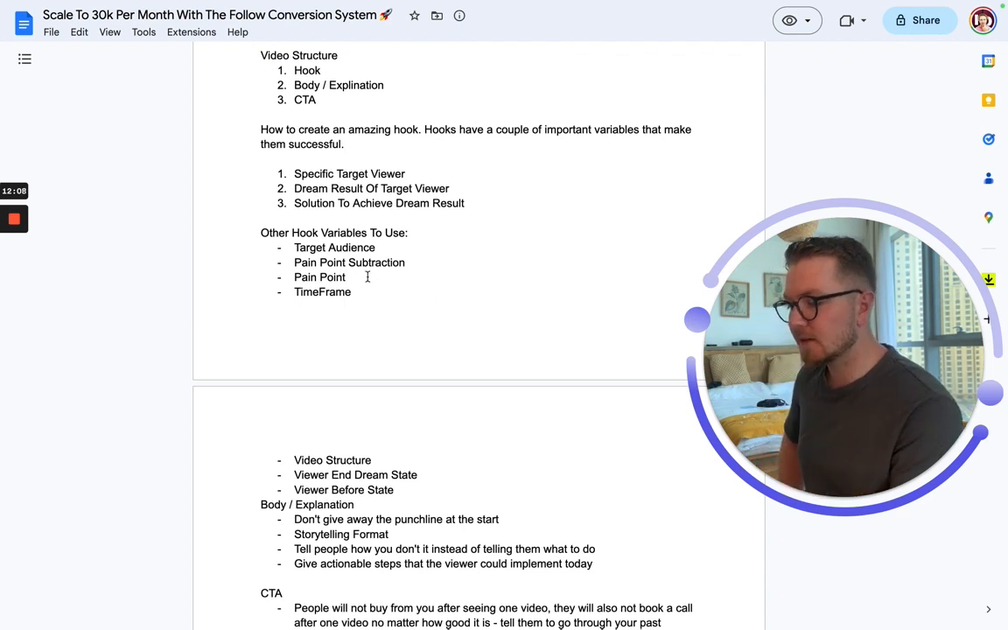
scroll("down", 3)
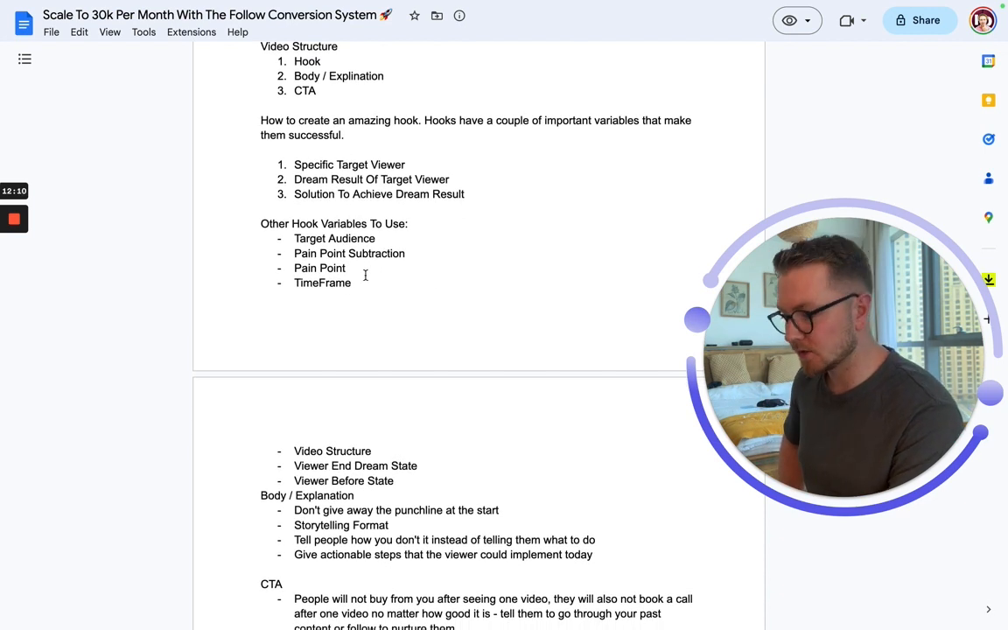
double_click(334, 238)
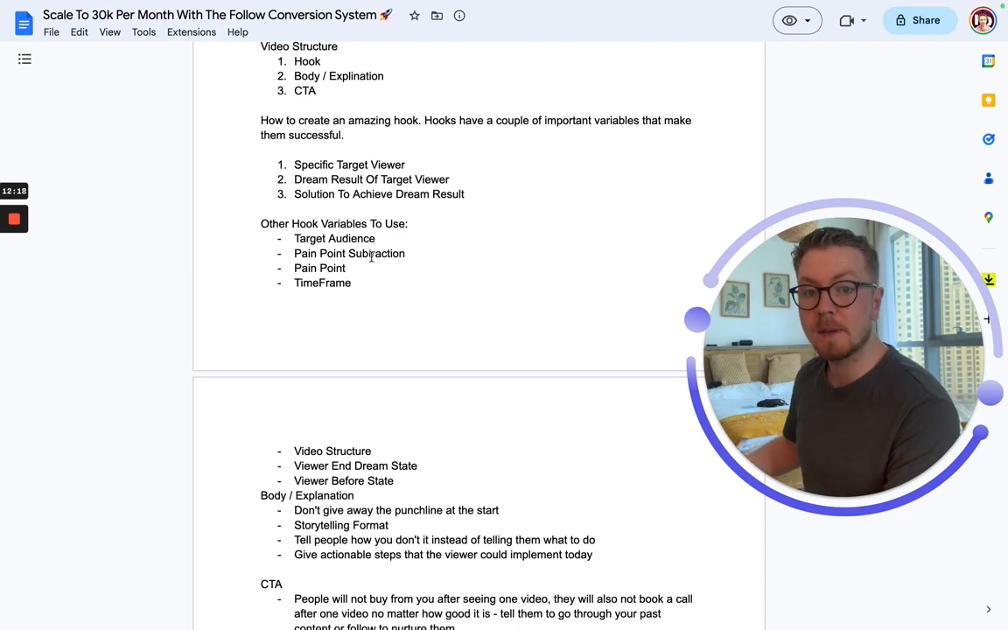
double_click(308, 268)
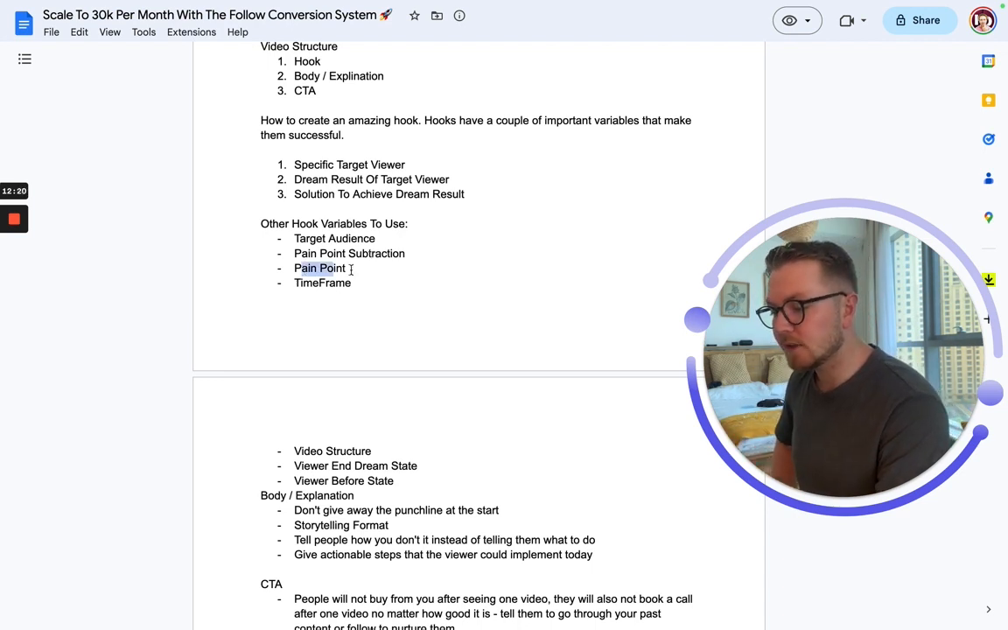
double_click(319, 268)
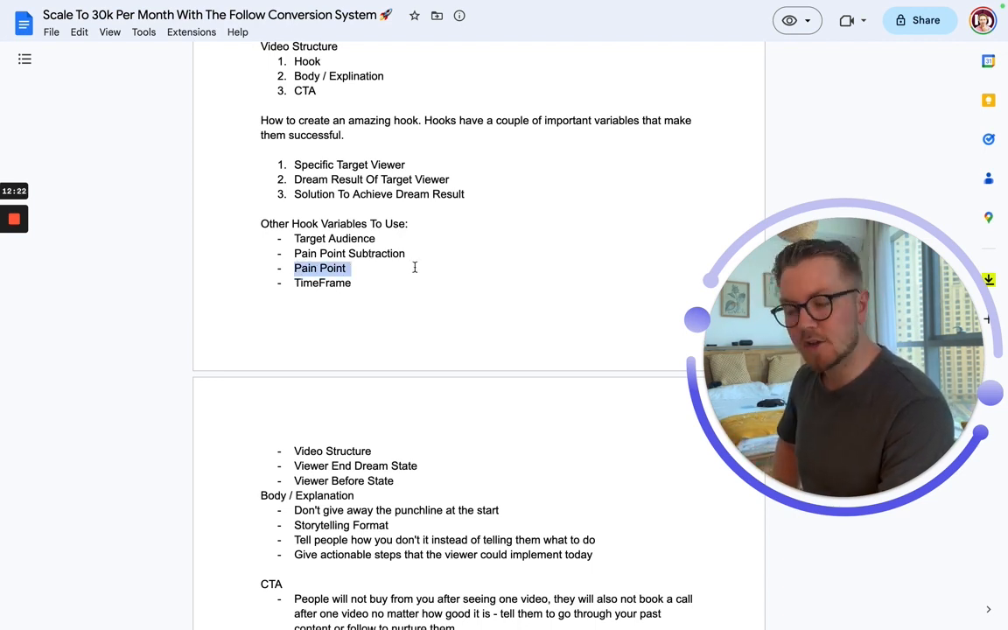
left_click(413, 268)
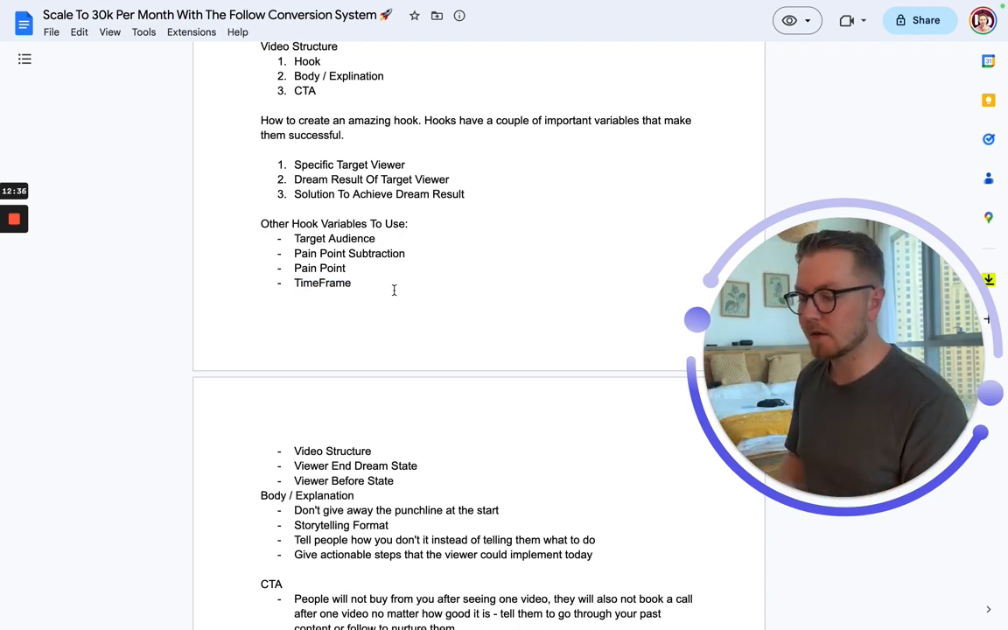
double_click(319, 268)
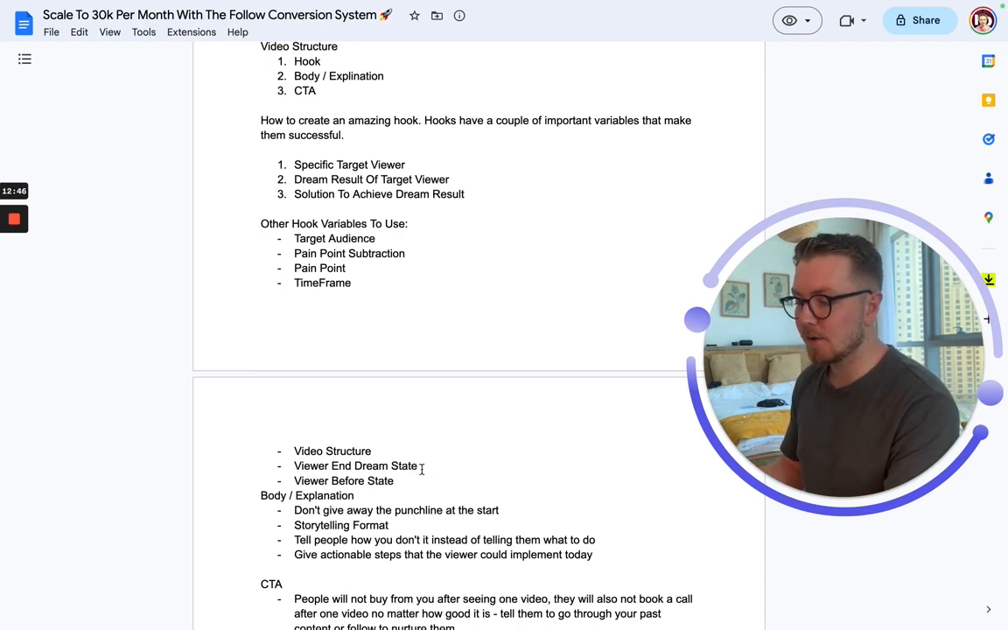
double_click(322, 284)
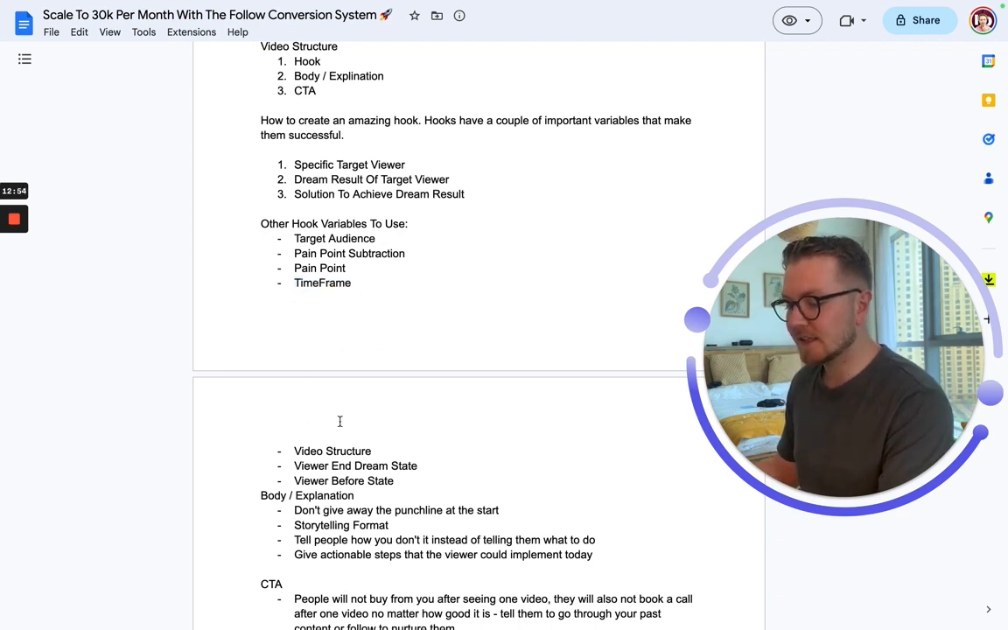
mouse_move(420, 429)
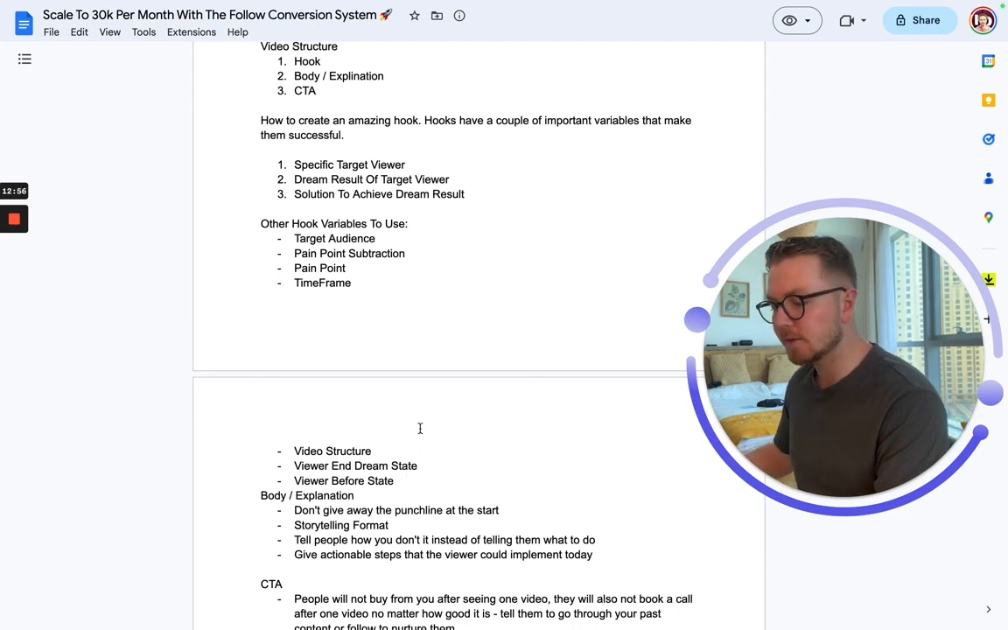
scroll("down", 3)
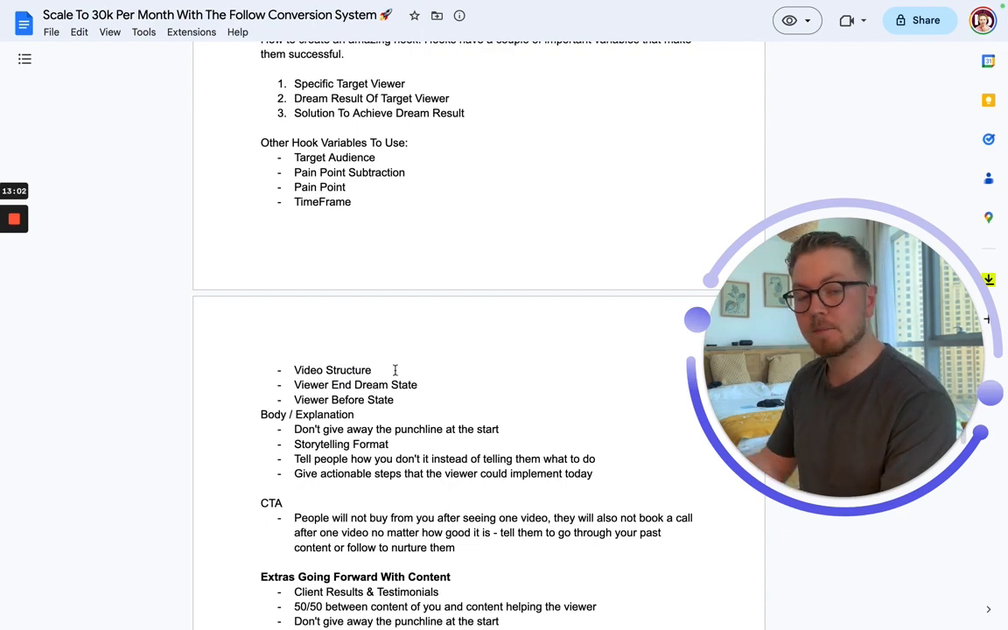
mouse_move(437, 385)
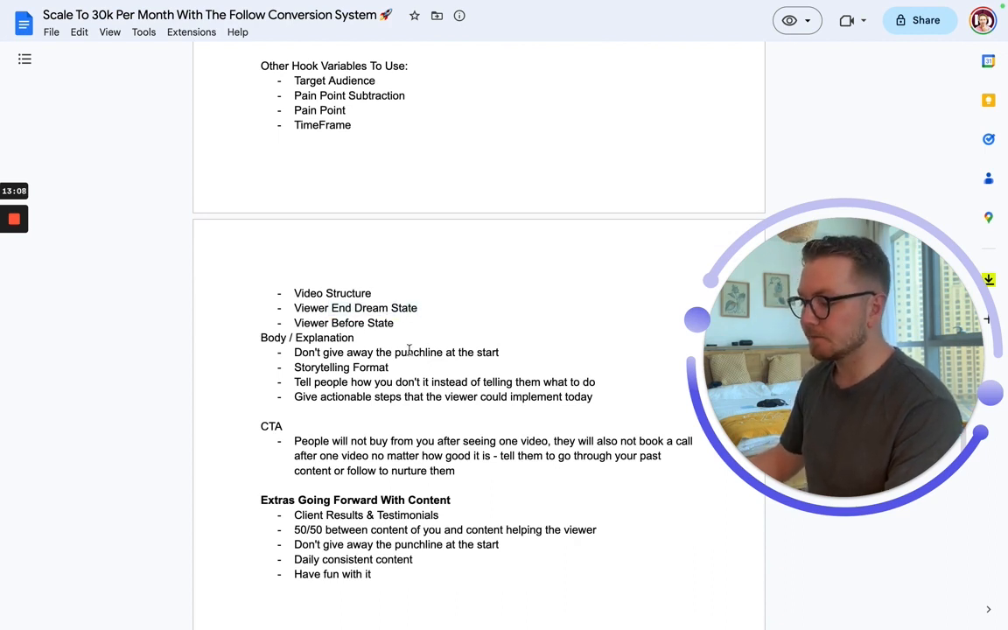
scroll("down", 3)
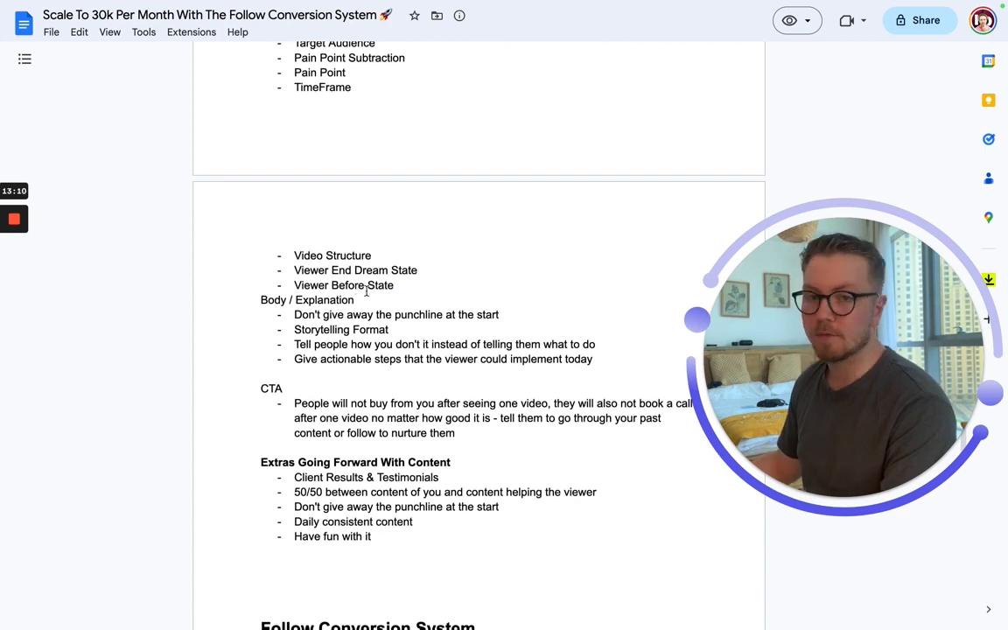
scroll("down", 3)
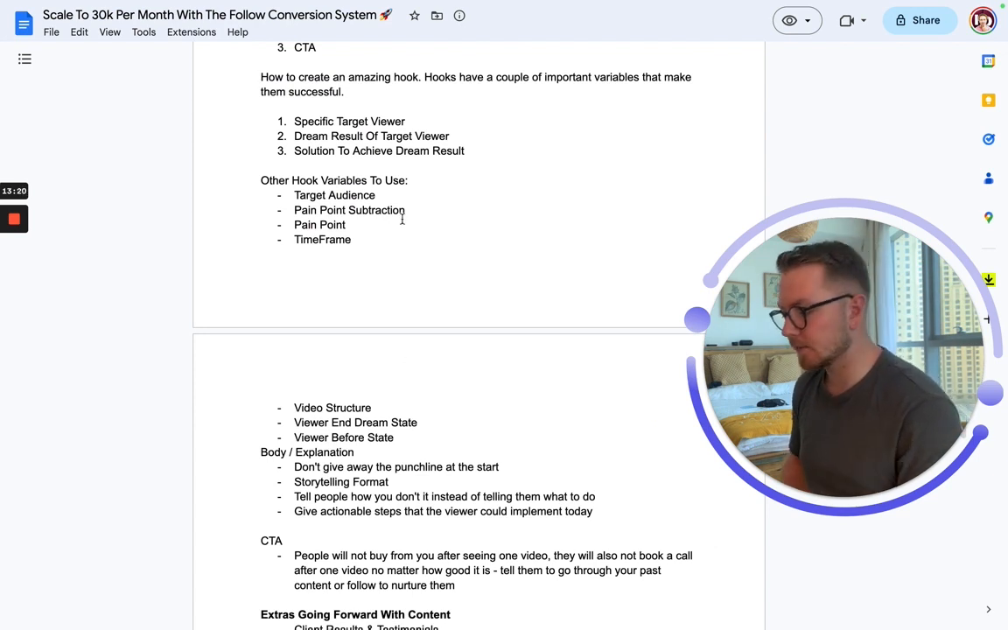
scroll("down", 3)
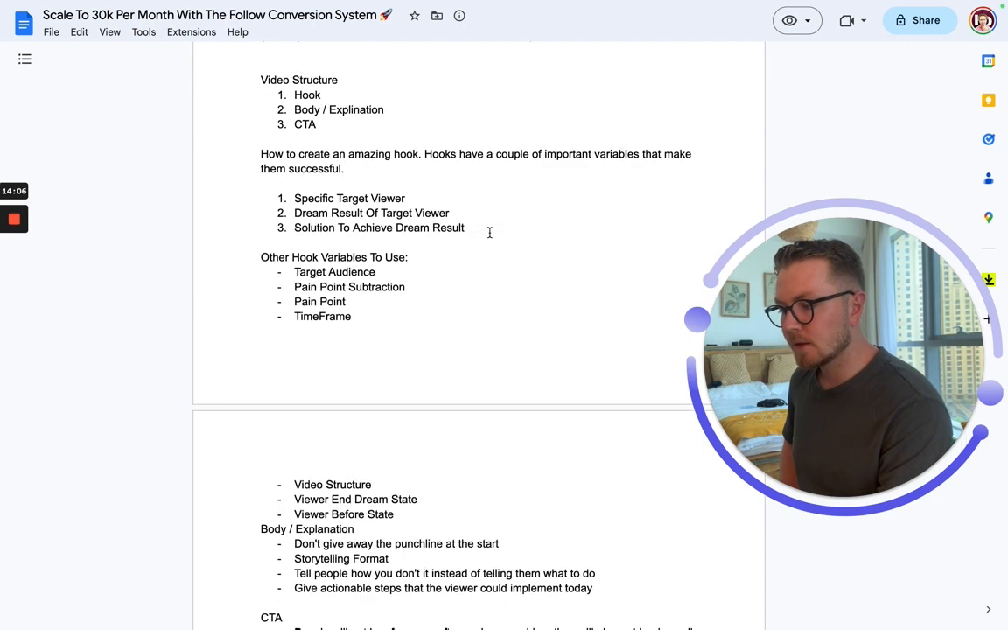
scroll("down", 3)
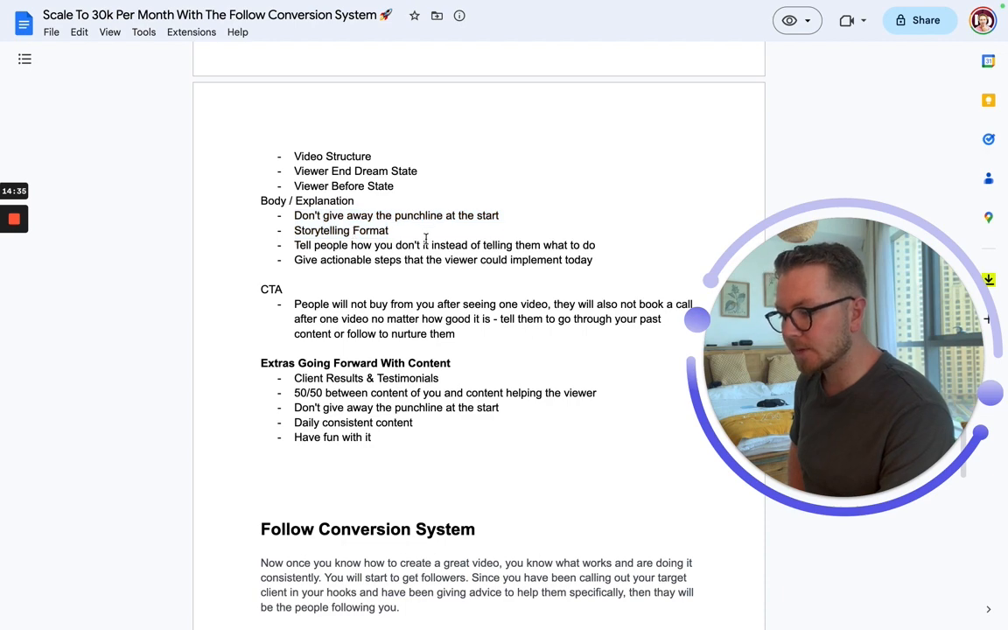
scroll("down", 3)
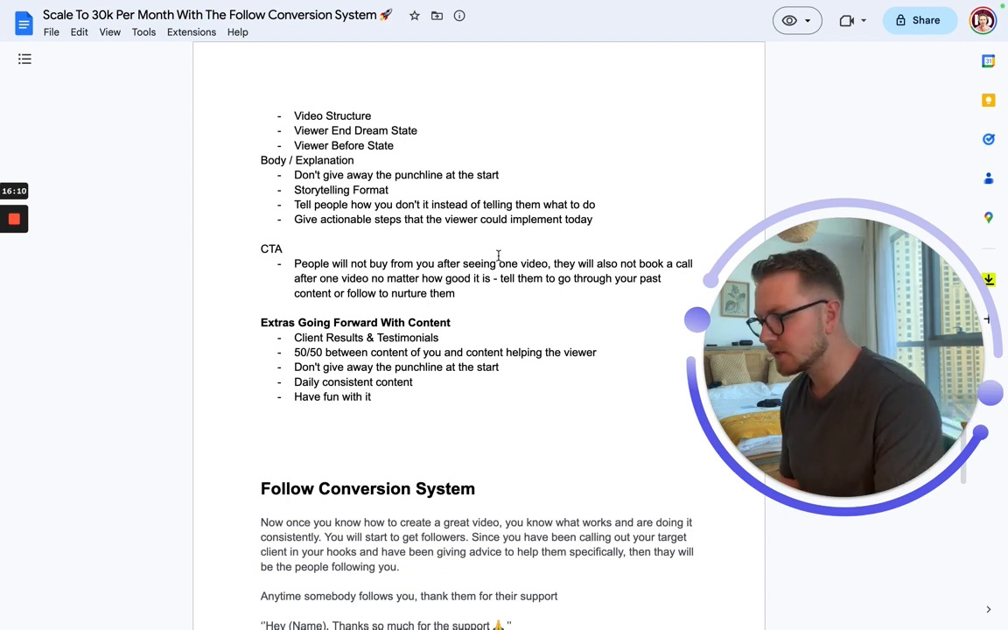
scroll("down", 3)
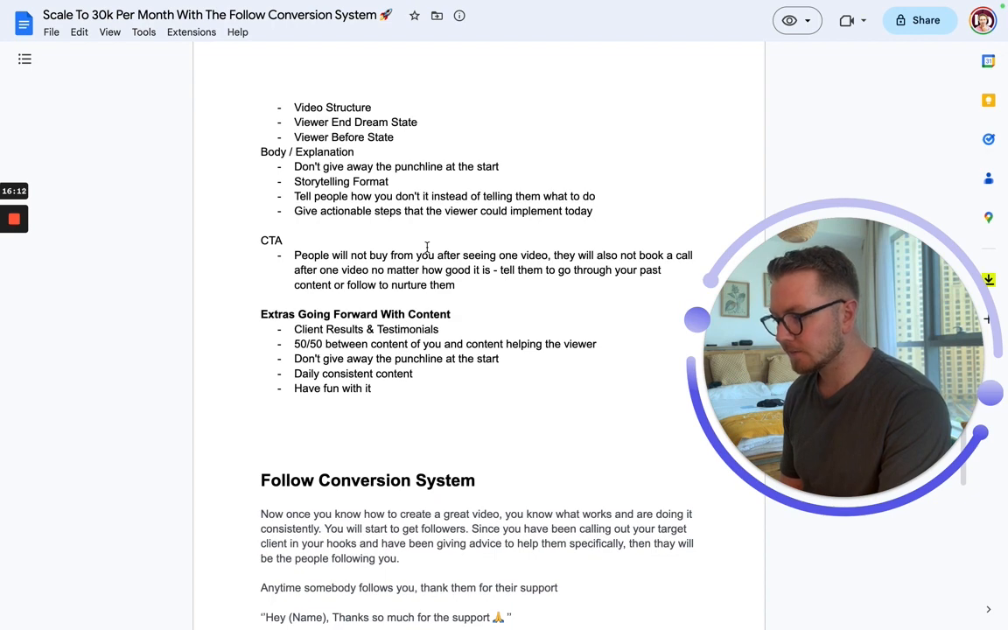
scroll("down", 3)
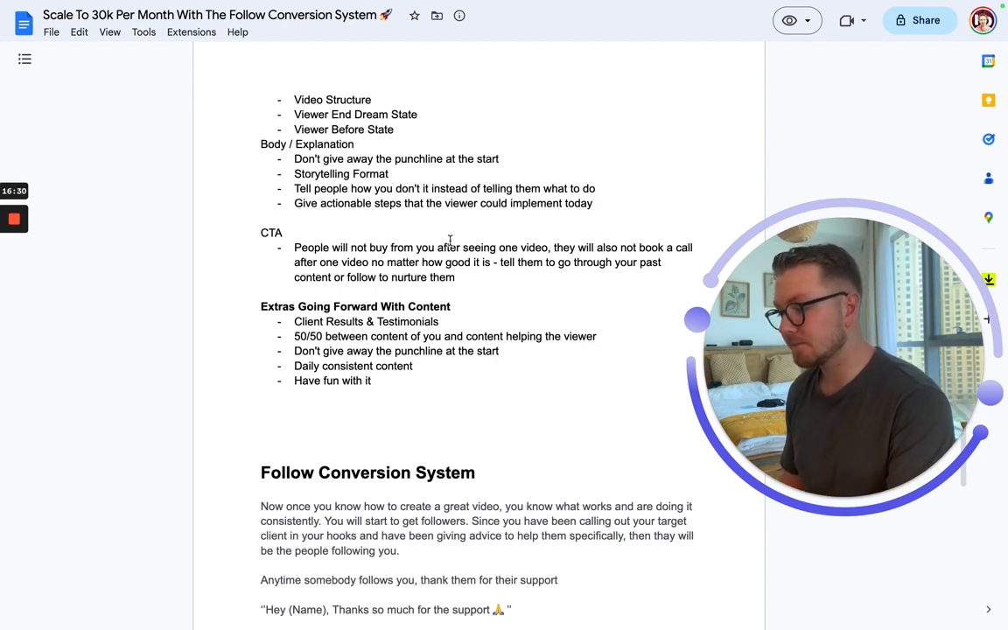
scroll("down", 3)
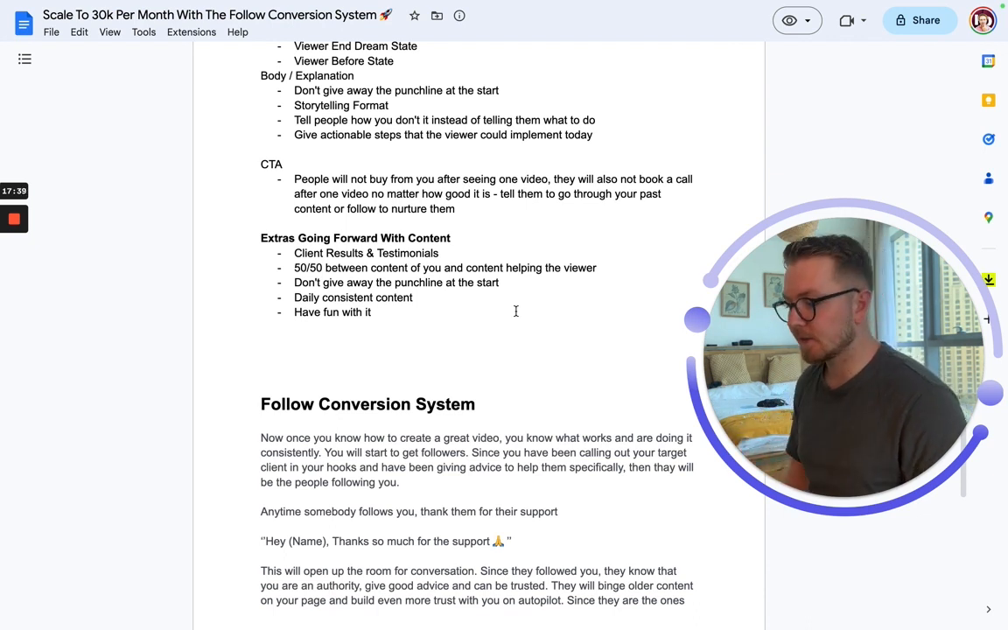
scroll("down", 3)
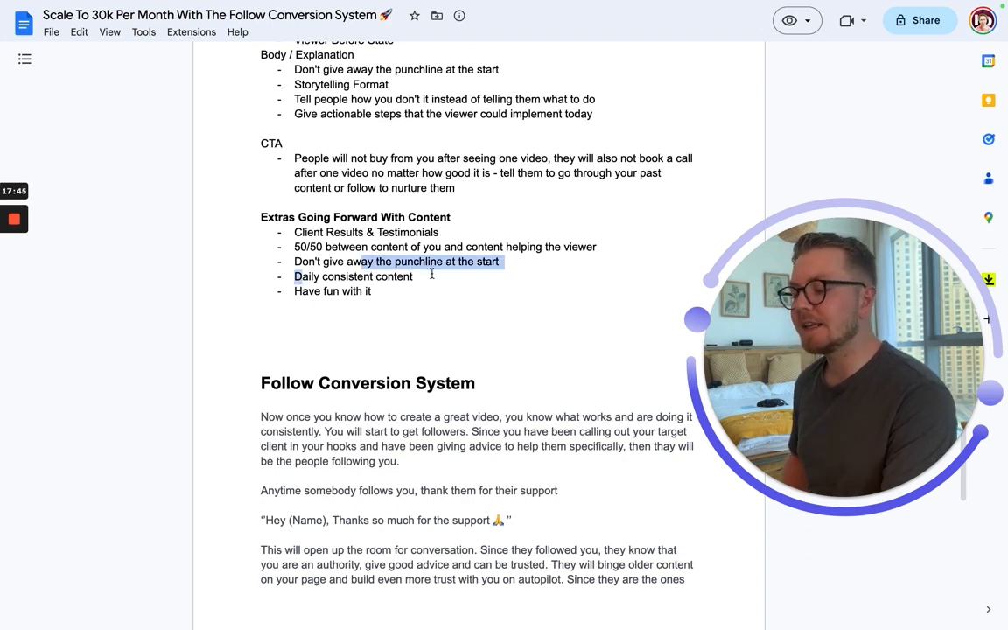
left_click(415, 277)
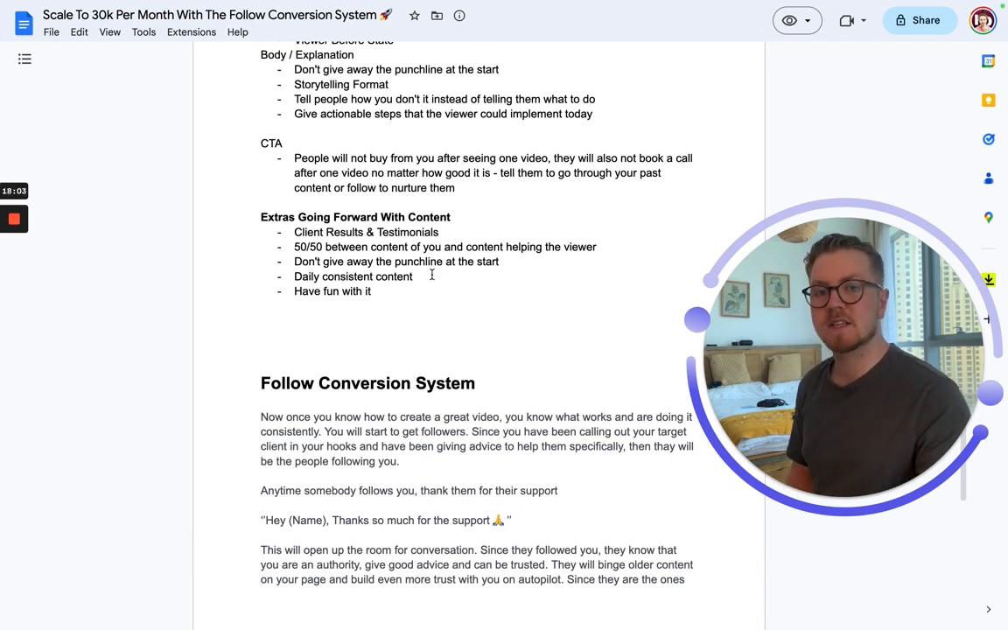
scroll("down", 3)
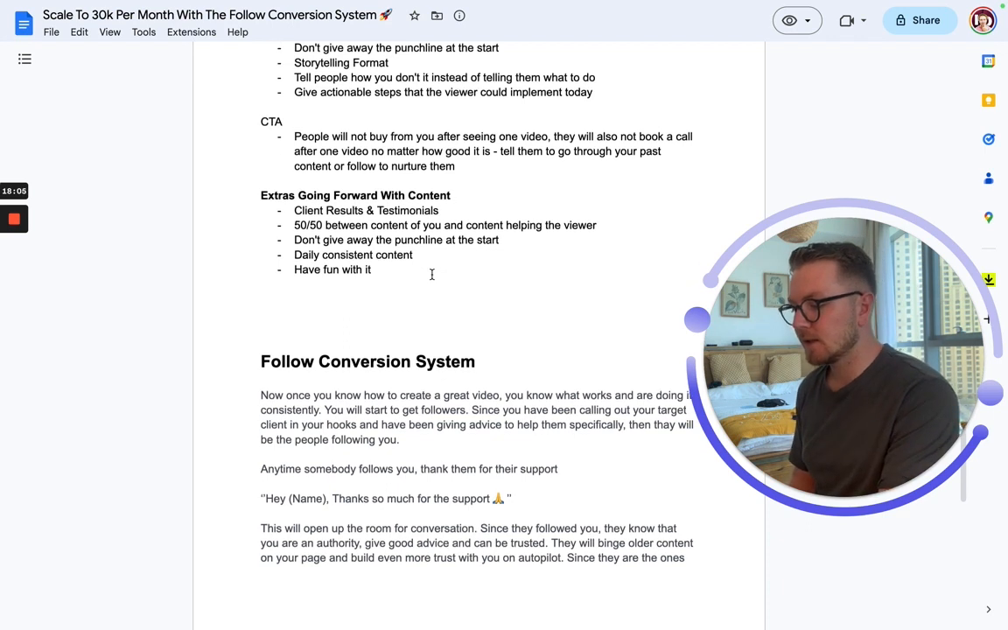
scroll("down", 3)
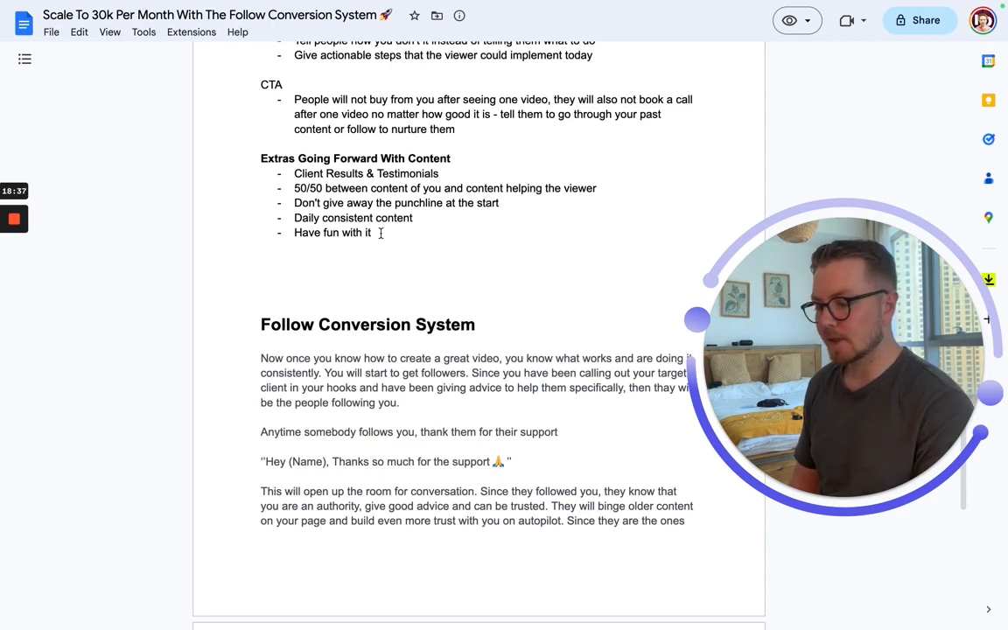
scroll("down", 3)
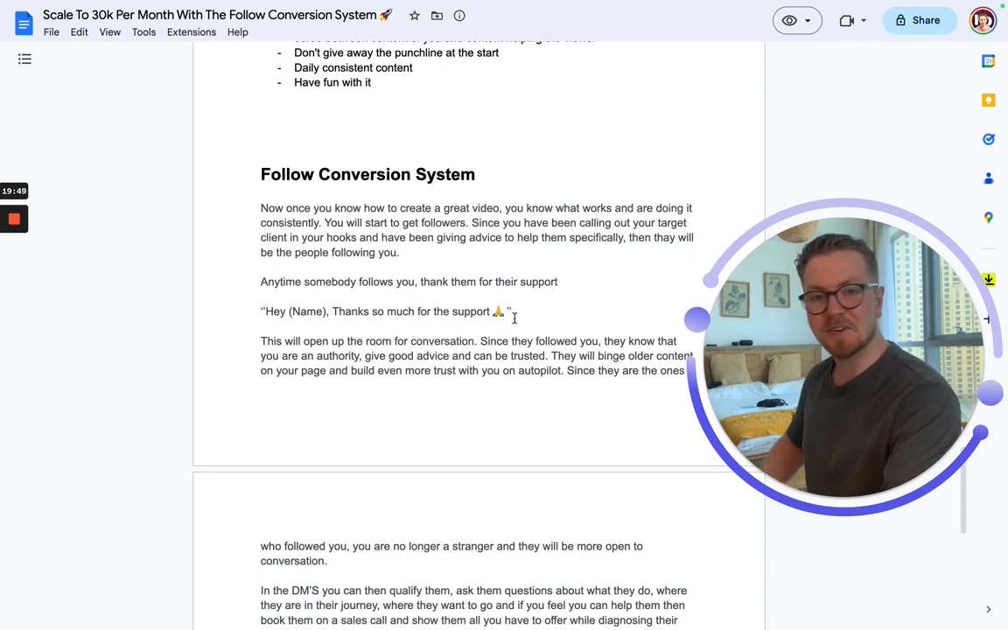
scroll("down", 3)
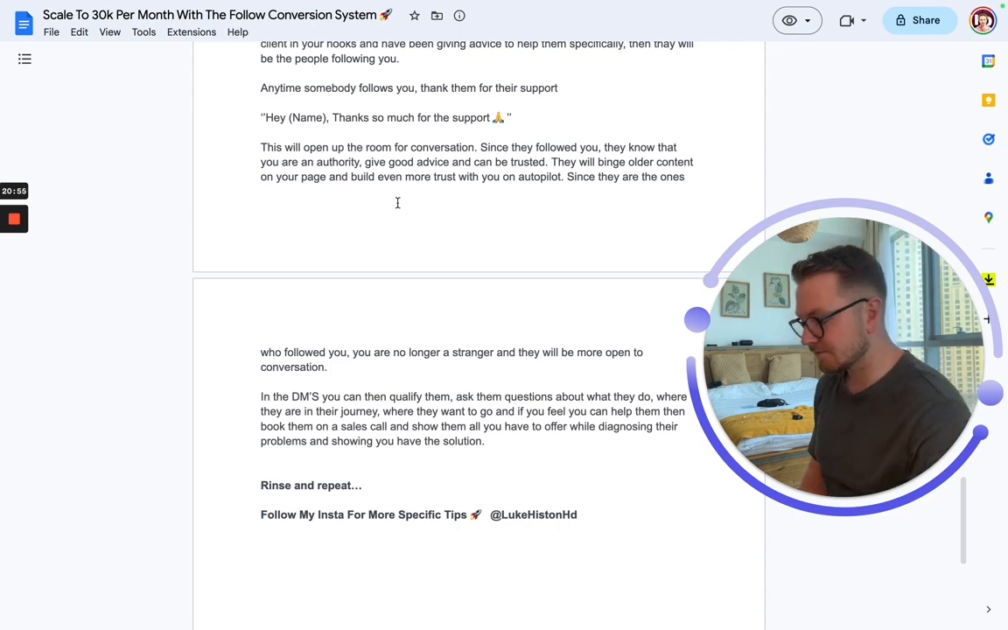
scroll("down", 3)
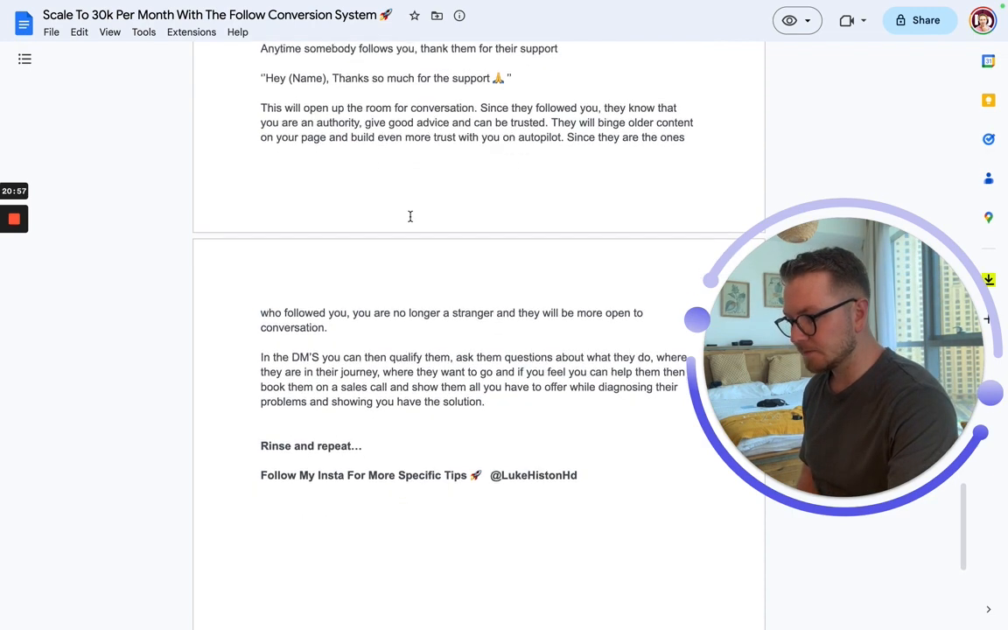
scroll("down", 3)
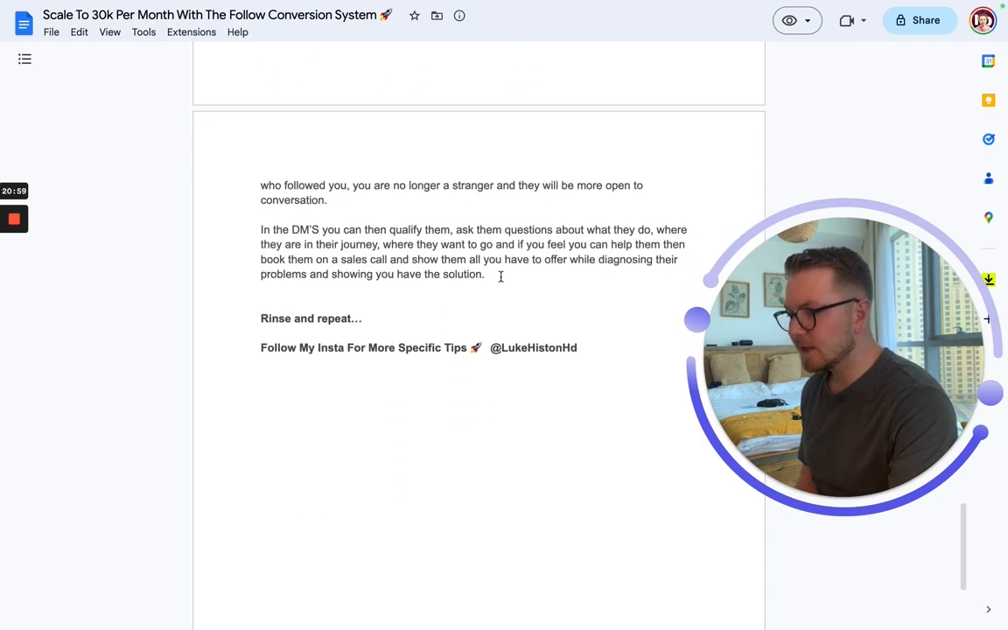
scroll("down", 3)
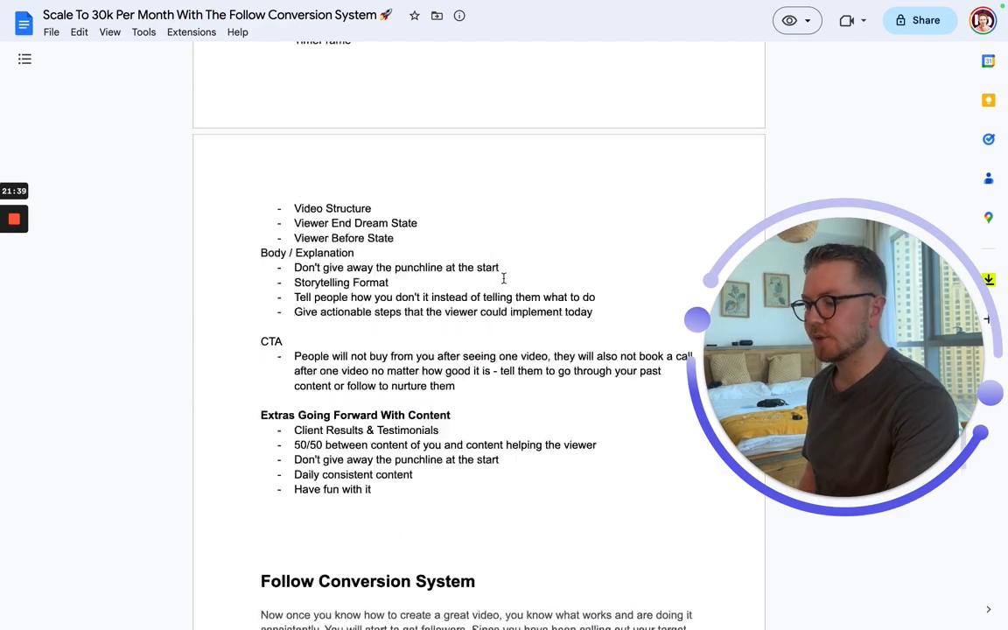
- Scroll to the closing 'Follow My Insta' line and select the Instagram handle
scroll("down", 3)
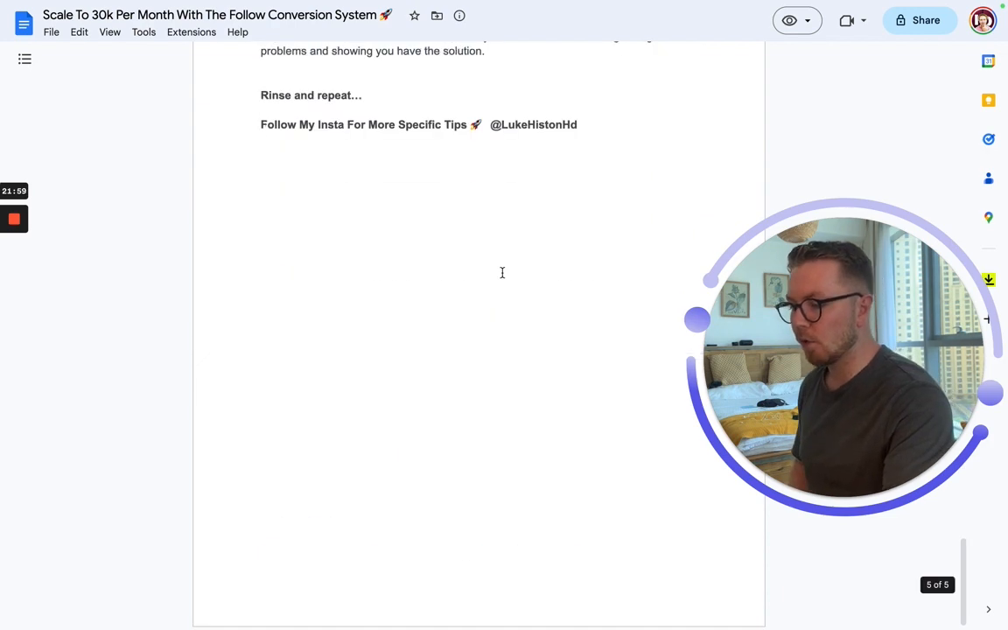
double_click(534, 124)
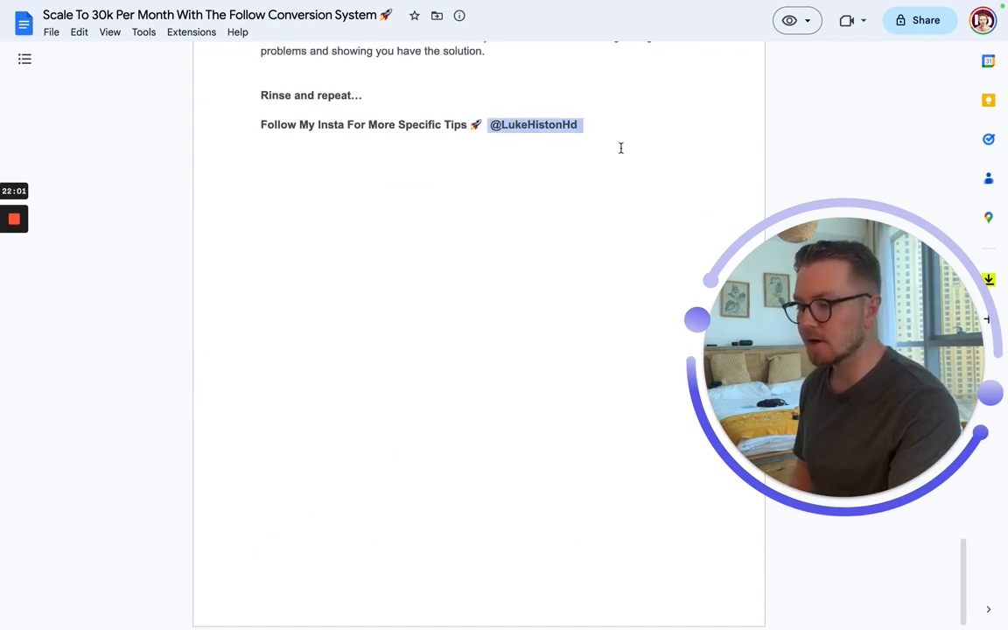